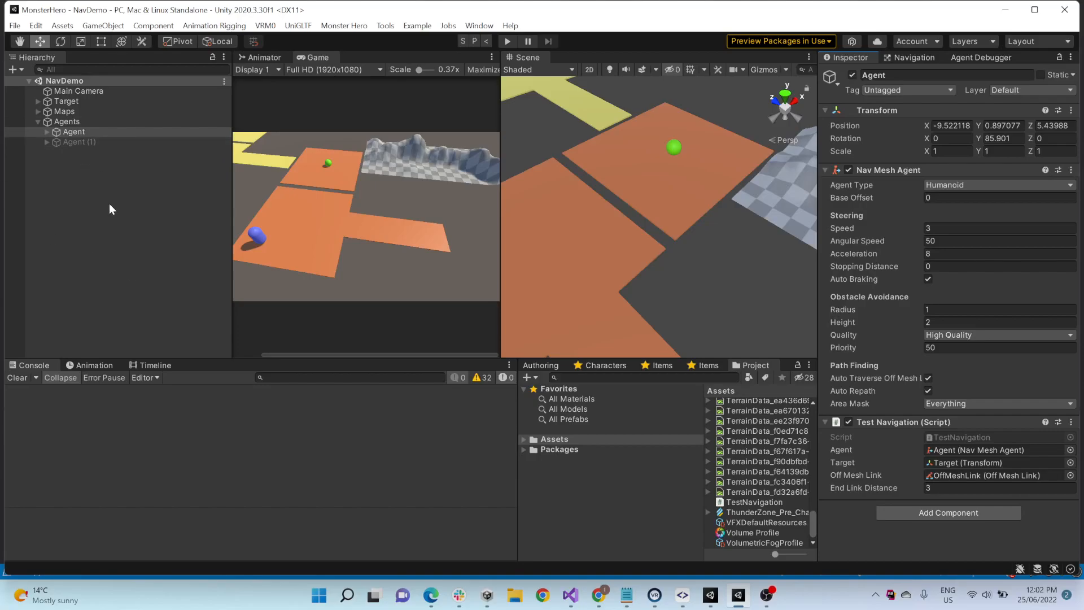
pyautogui.moveTo(104, 196)
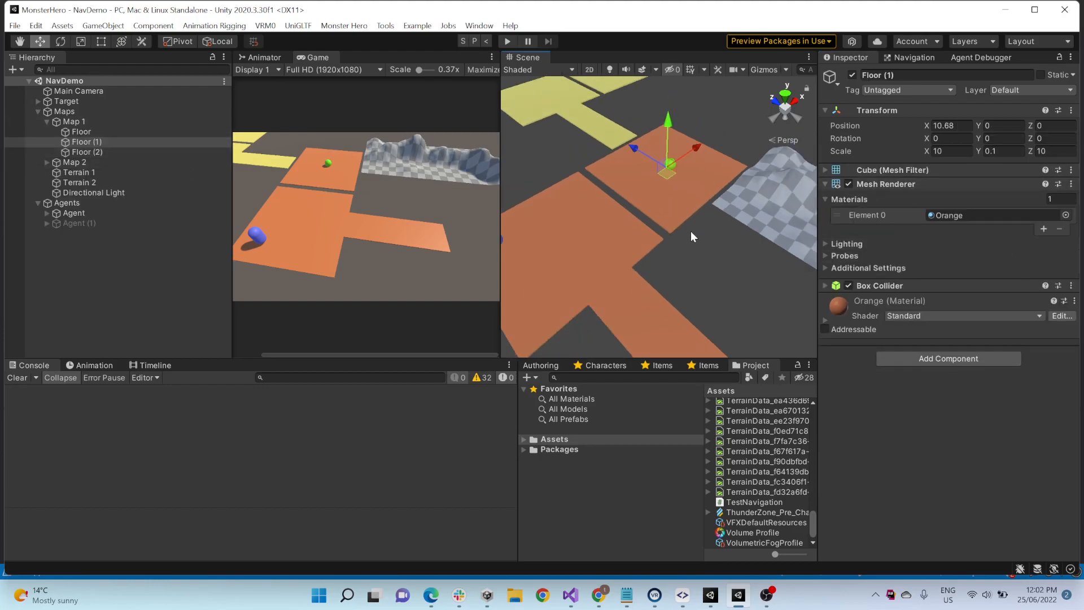
# Step: Select Map 1 in the Hierarchy to review its NavMesh surface settings
pyautogui.click(74, 121)
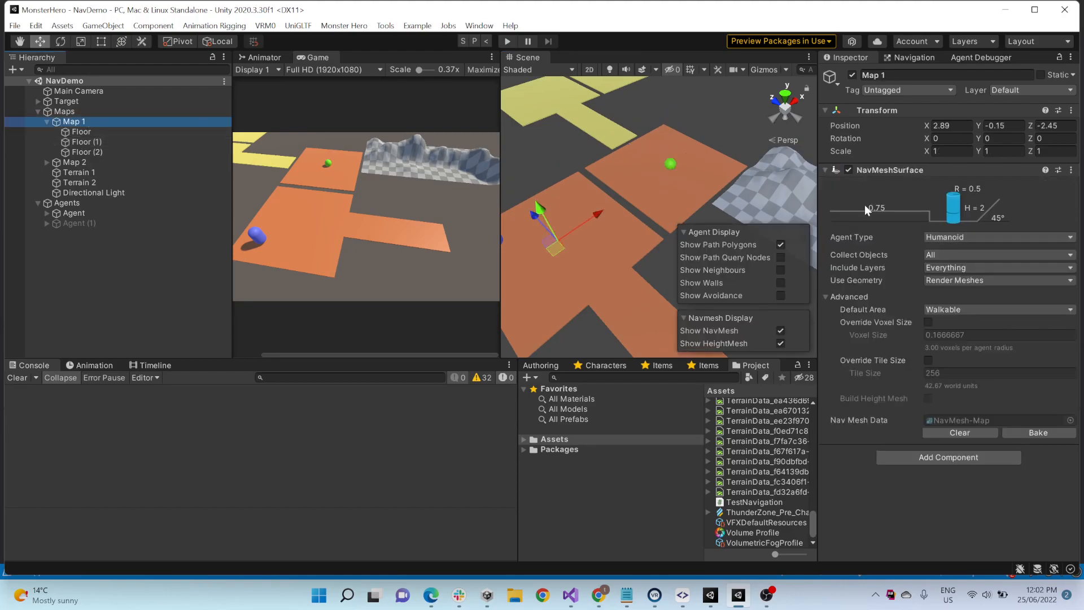
pyautogui.click(46, 121)
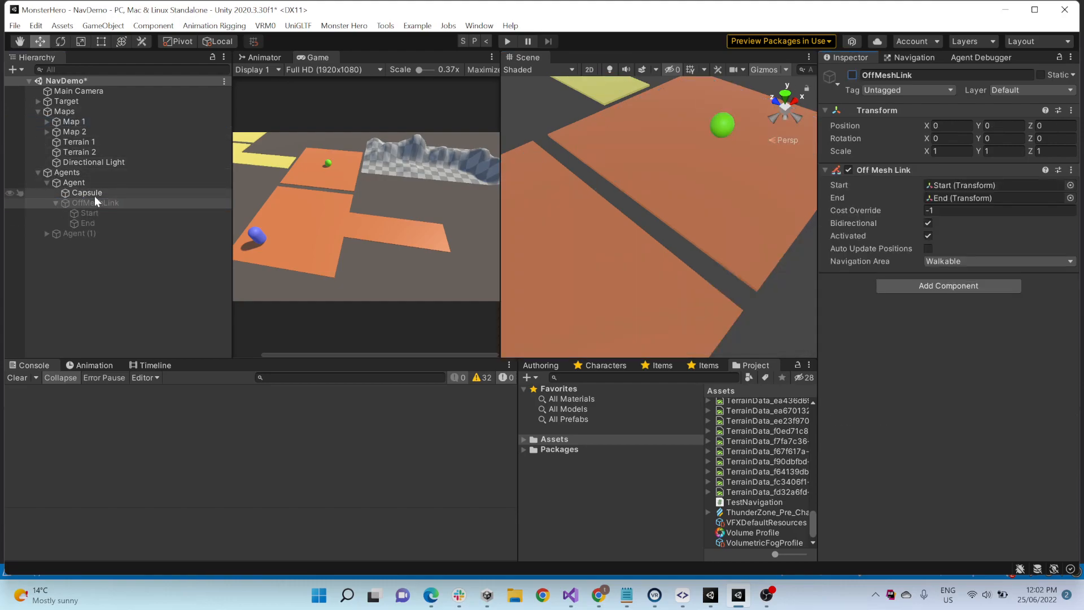
# Step: Test the agent in Play mode with Map 1's navmesh shown, then restart play to retest
pyautogui.click(65, 111)
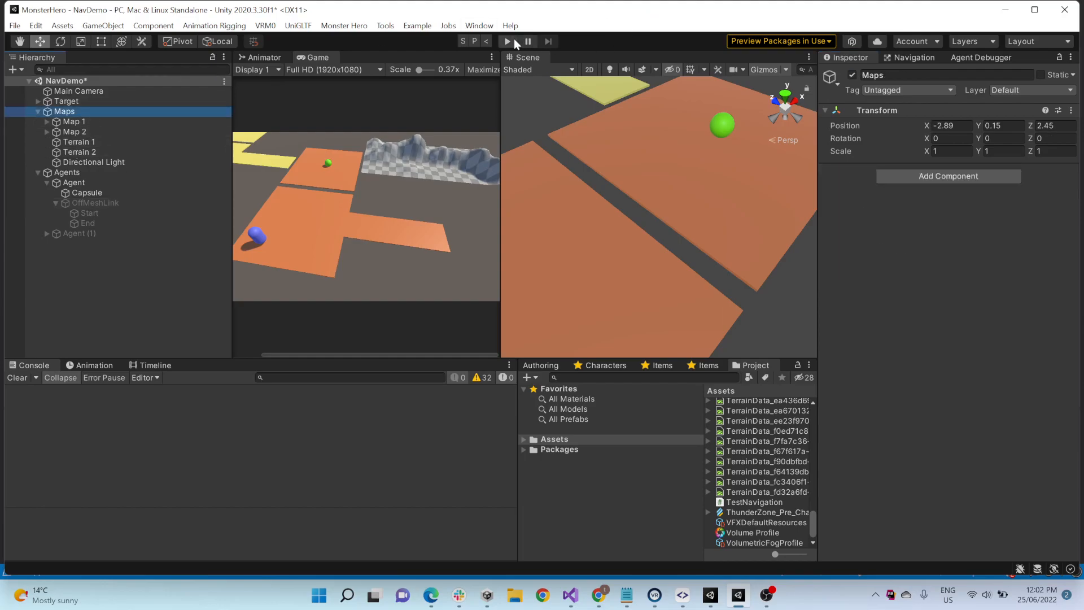
pyautogui.click(508, 41)
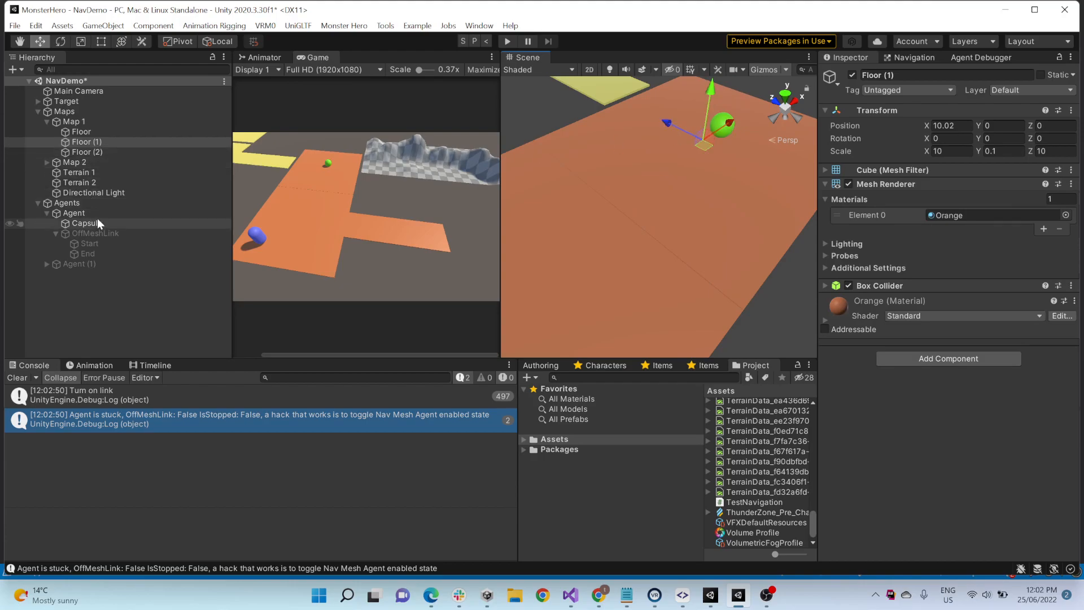
pyautogui.click(74, 121)
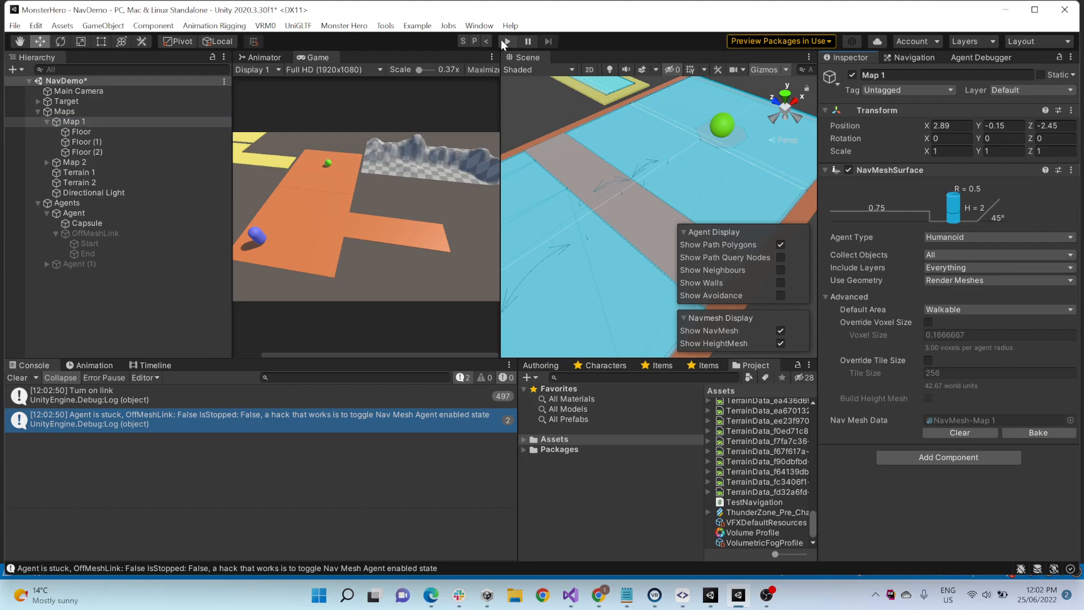
pyautogui.click(506, 41)
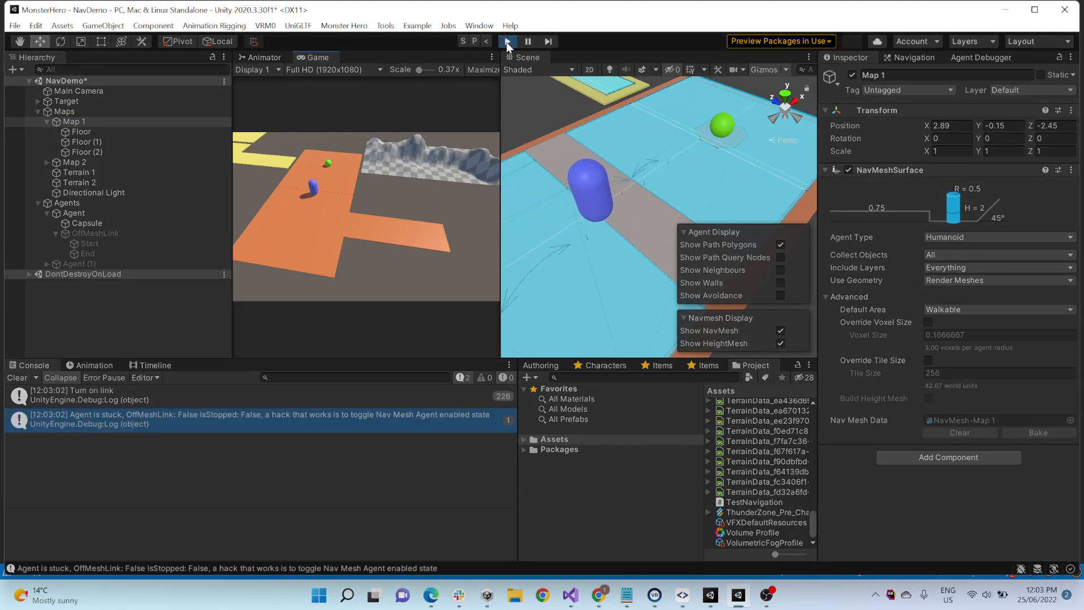
pyautogui.click(508, 42)
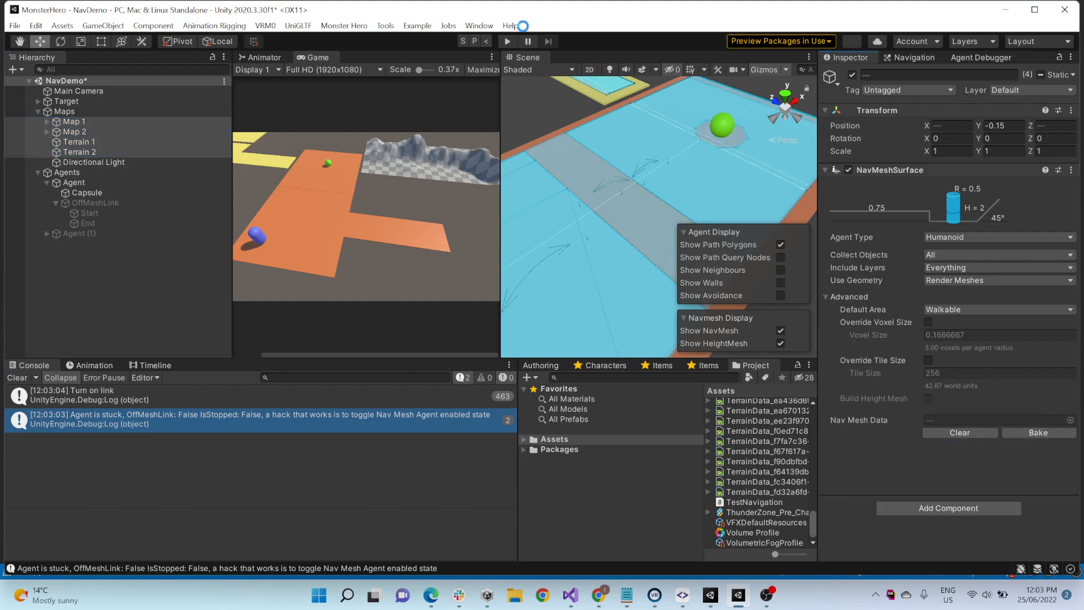
pyautogui.click(508, 40)
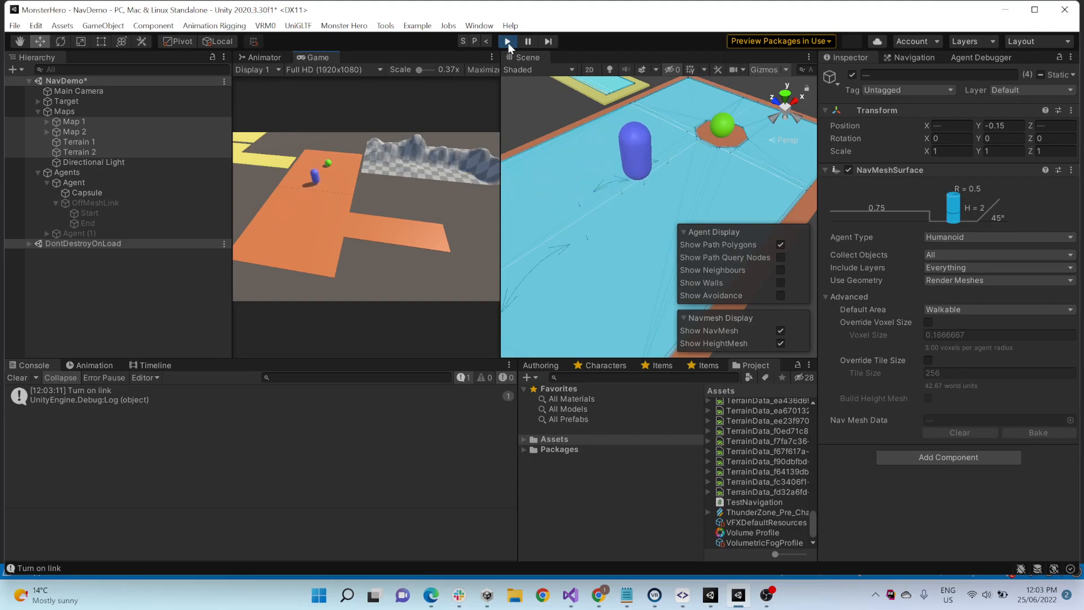
# Step: Stop play and inspect Map 1, Map 2, the Floor pieces and OffMeshLink, ending on Map 1
pyautogui.click(73, 132)
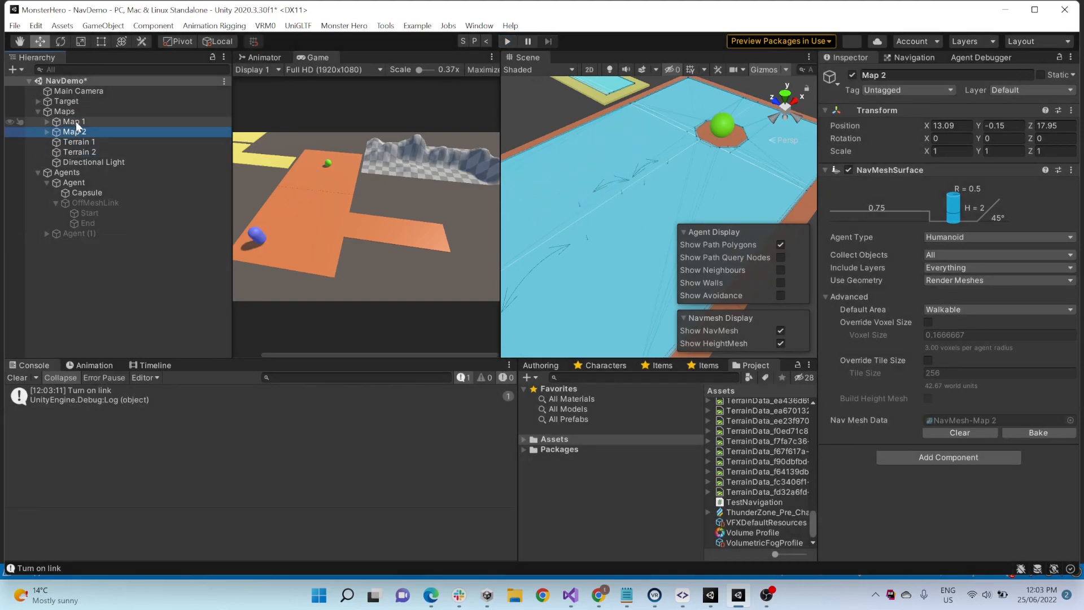
pyautogui.click(74, 121)
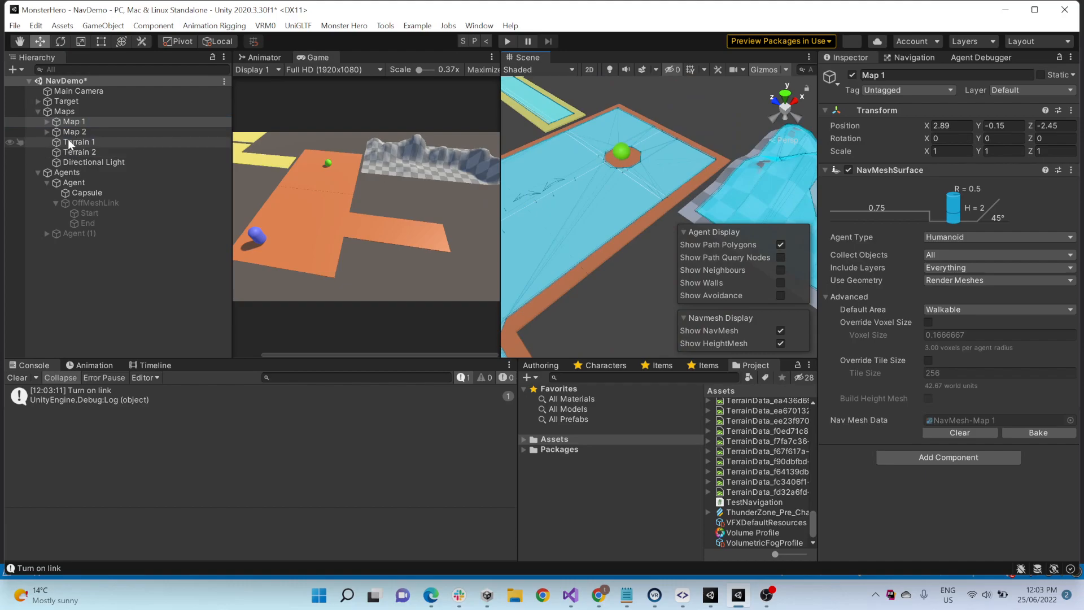
pyautogui.click(73, 132)
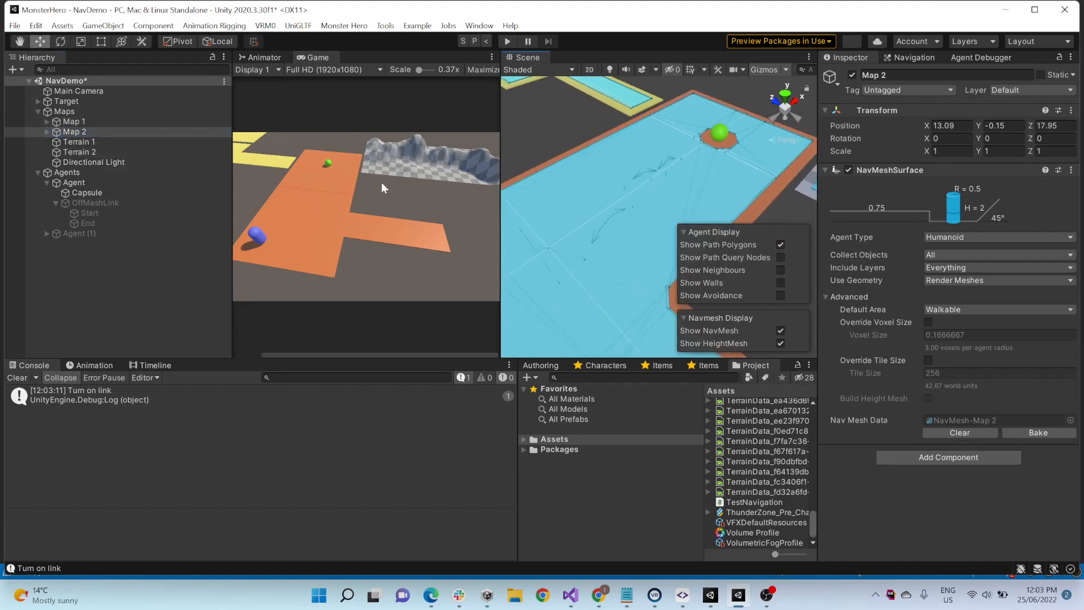
pyautogui.click(73, 121)
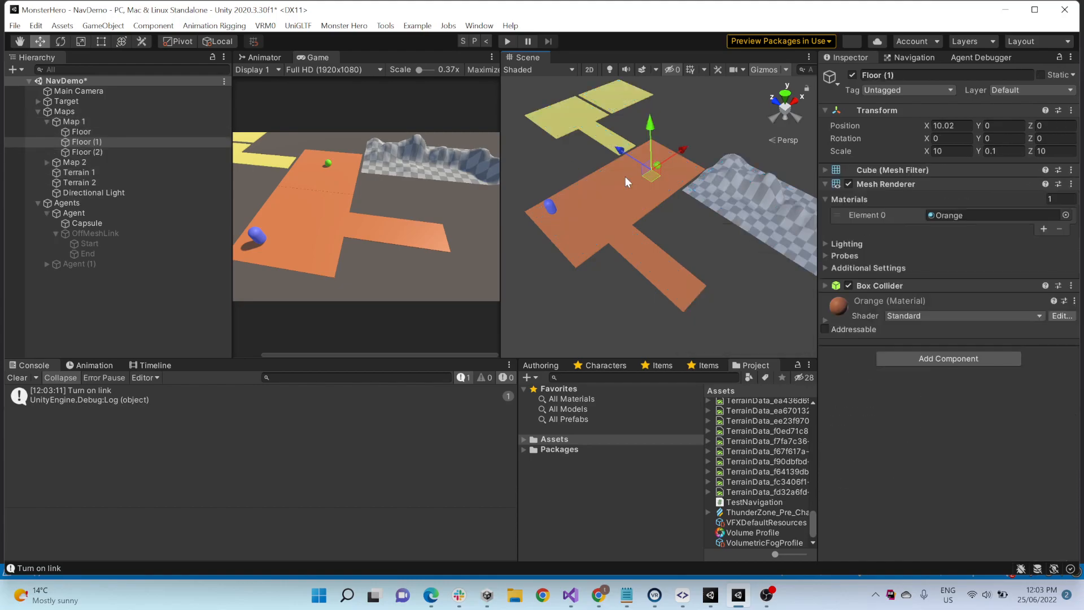
pyautogui.click(82, 131)
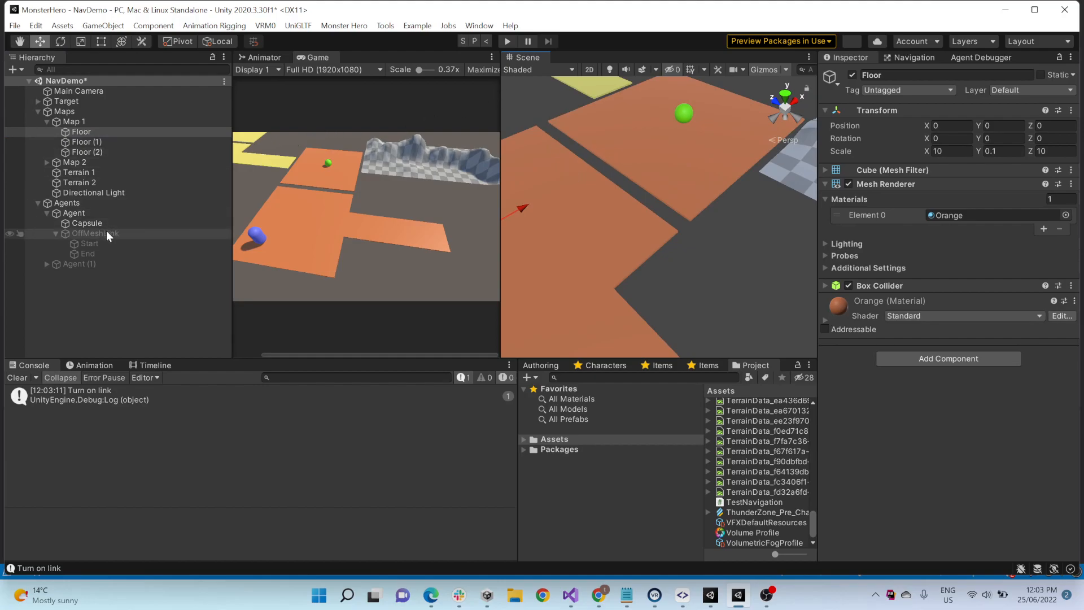
pyautogui.click(96, 233)
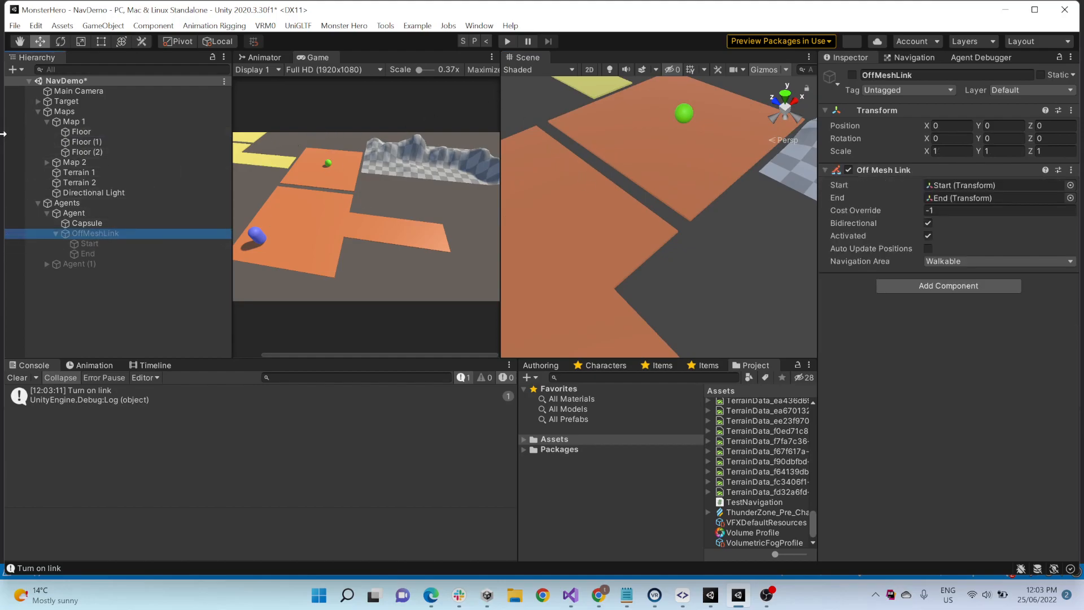
pyautogui.click(852, 75)
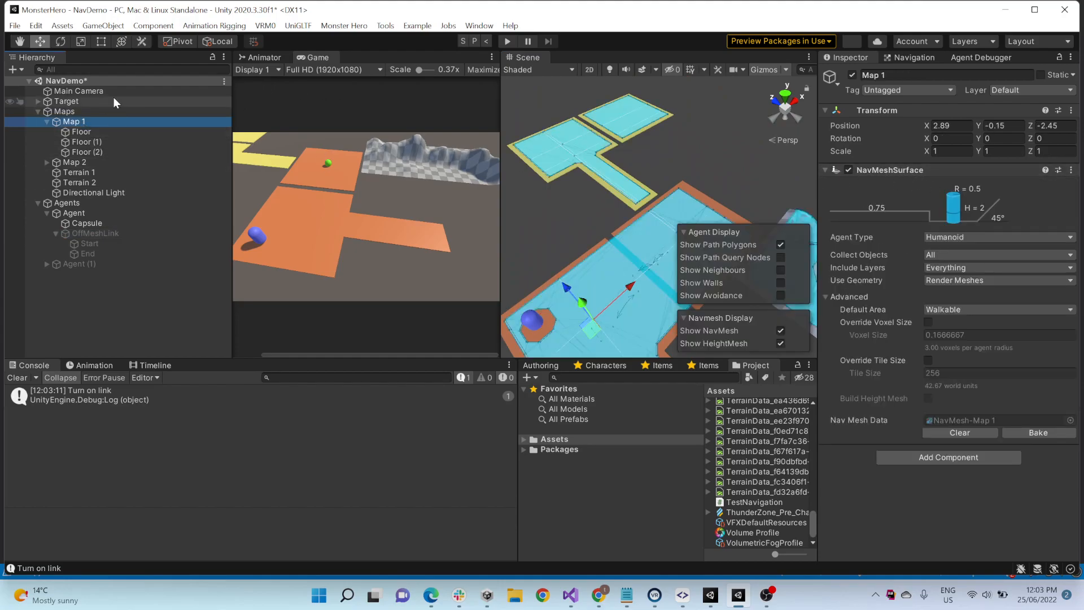
# Step: Review the Navigation bake settings, then select the maps and terrains and the Maps group
pyautogui.click(911, 57)
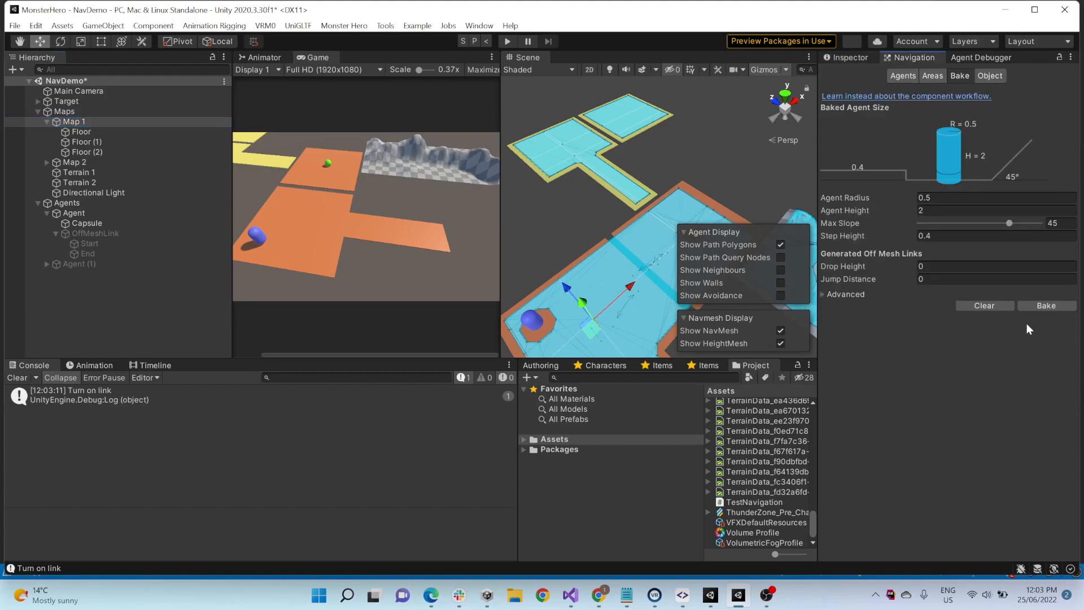
pyautogui.click(74, 121)
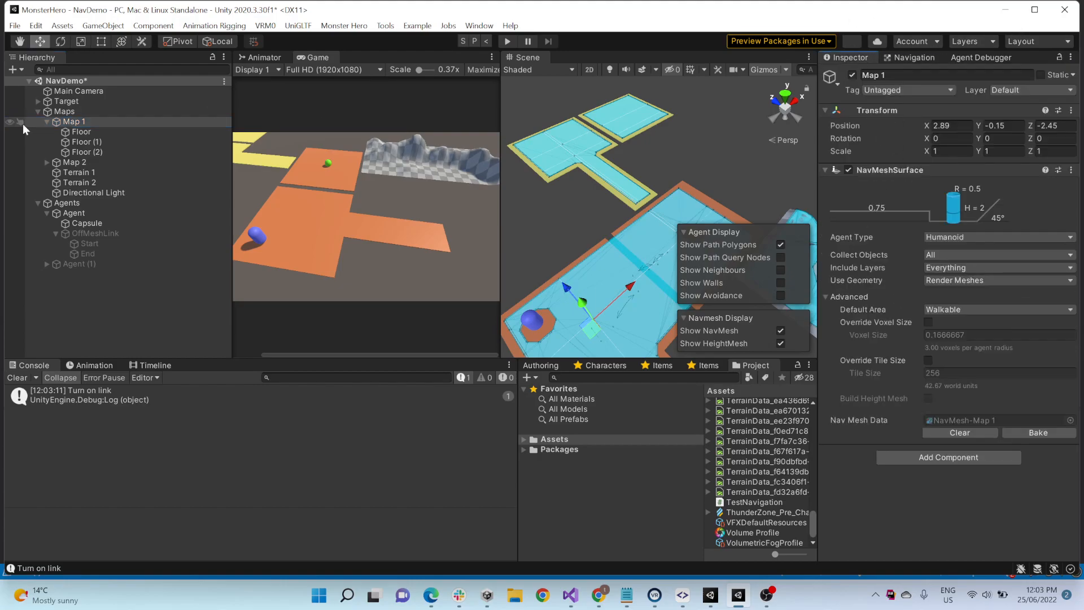
pyautogui.click(48, 121)
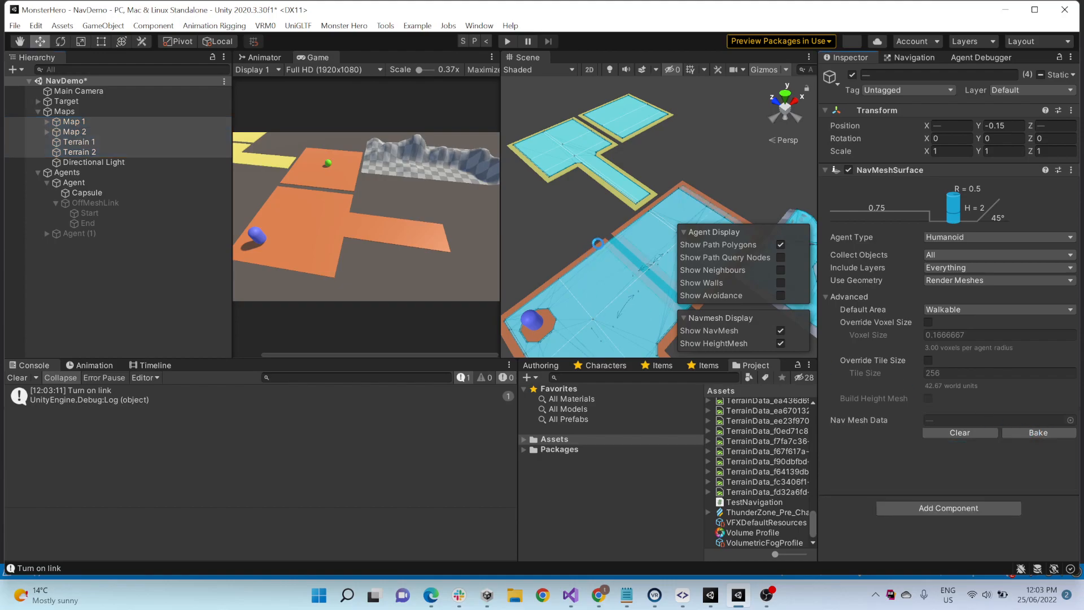
pyautogui.click(67, 112)
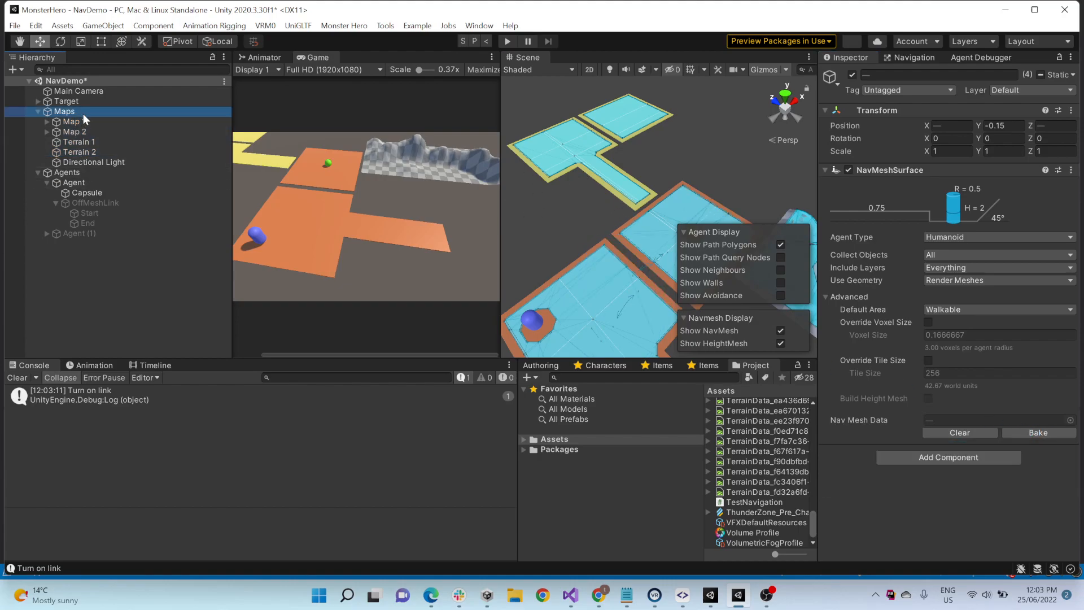
pyautogui.click(66, 112)
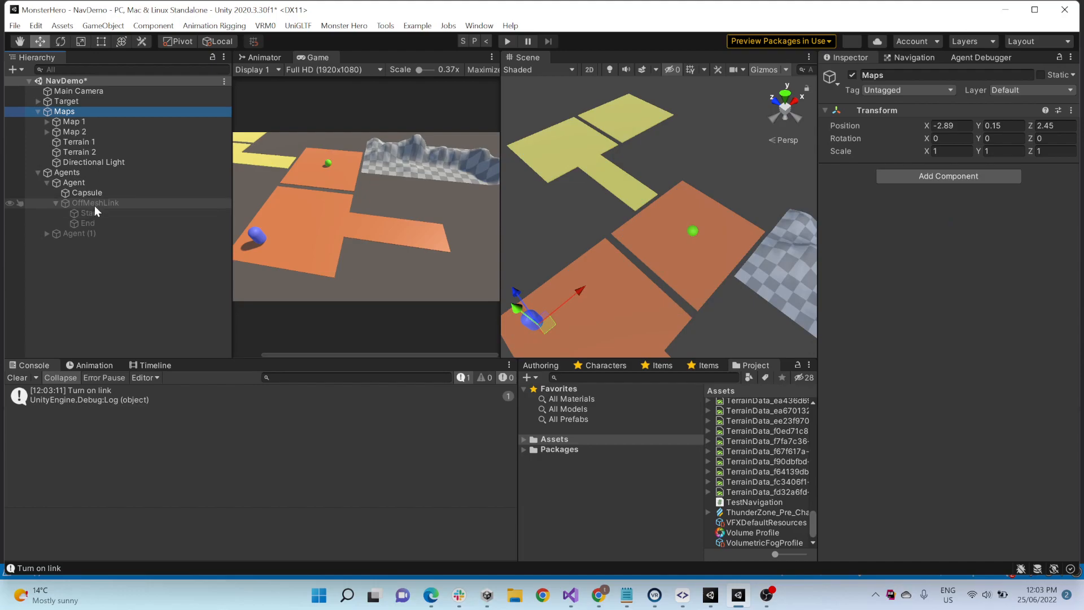
# Step: Inspect the OffMeshLink component and its Start and End points
pyautogui.click(96, 202)
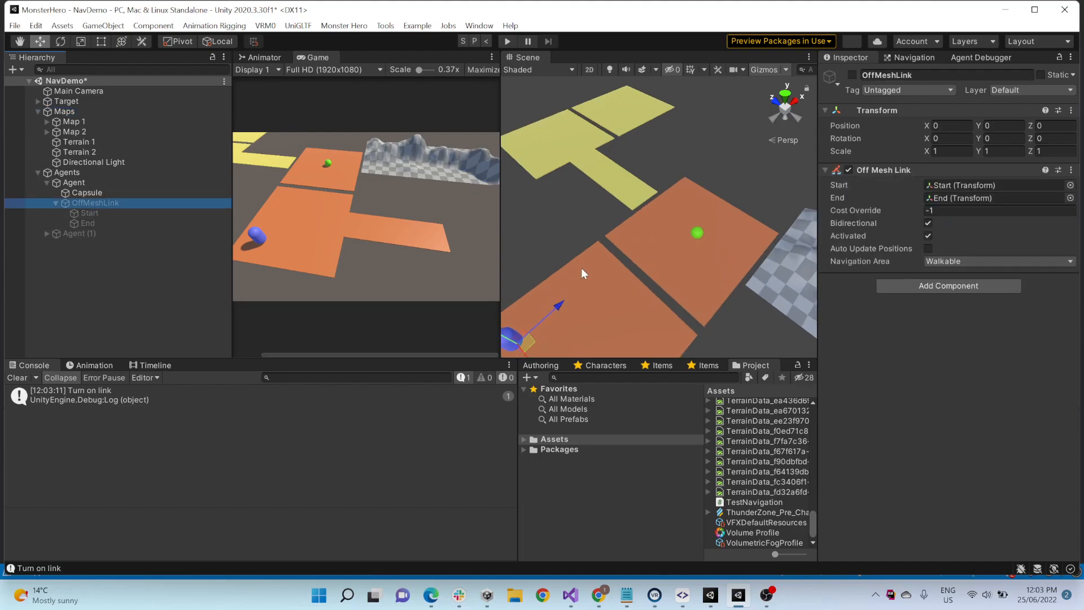
pyautogui.moveTo(103, 174)
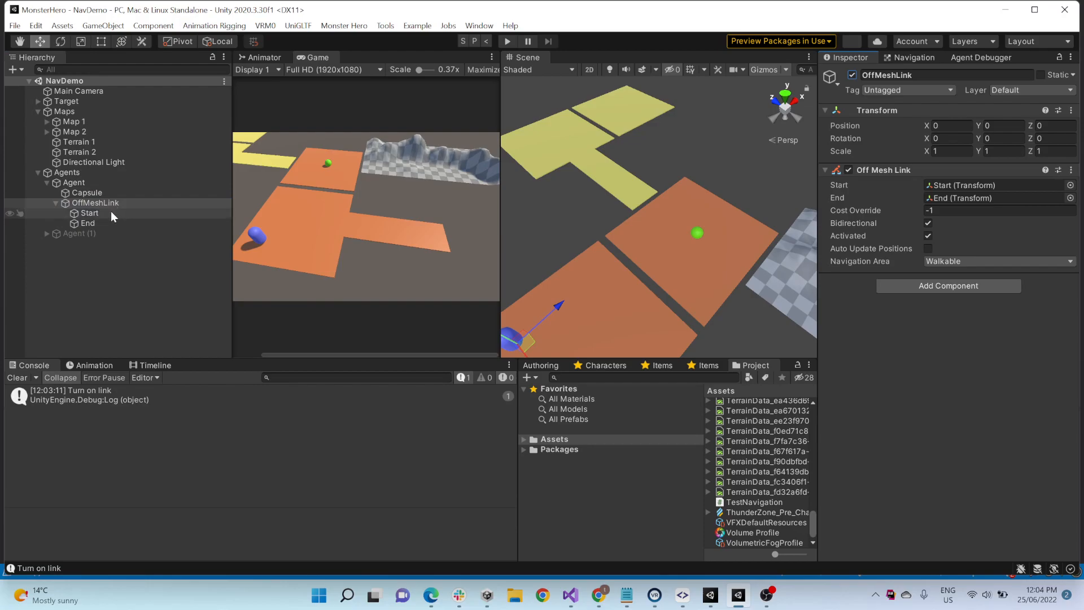
pyautogui.click(89, 213)
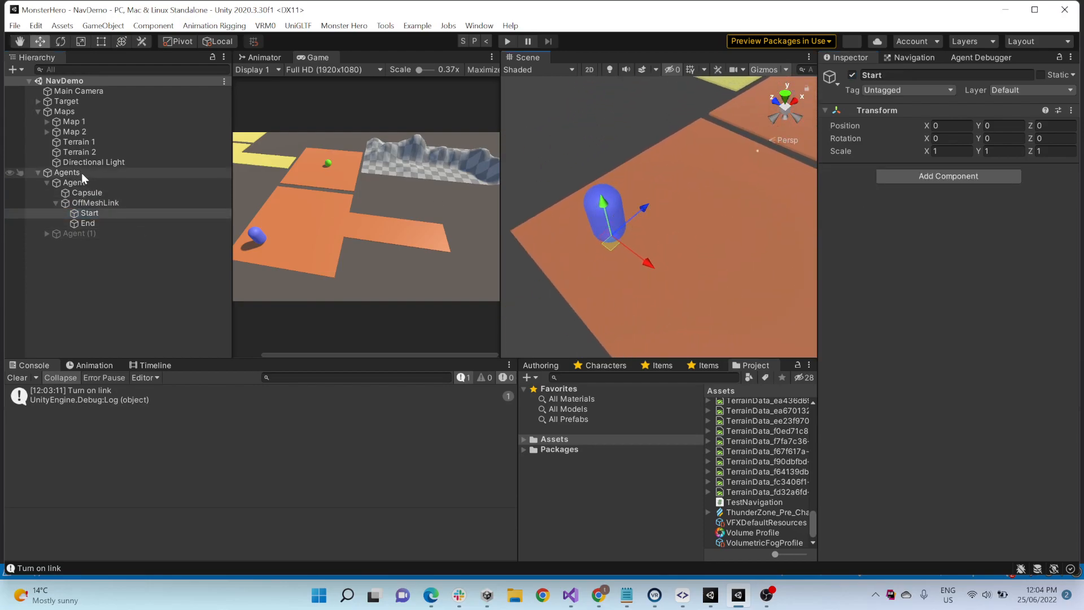
pyautogui.click(87, 222)
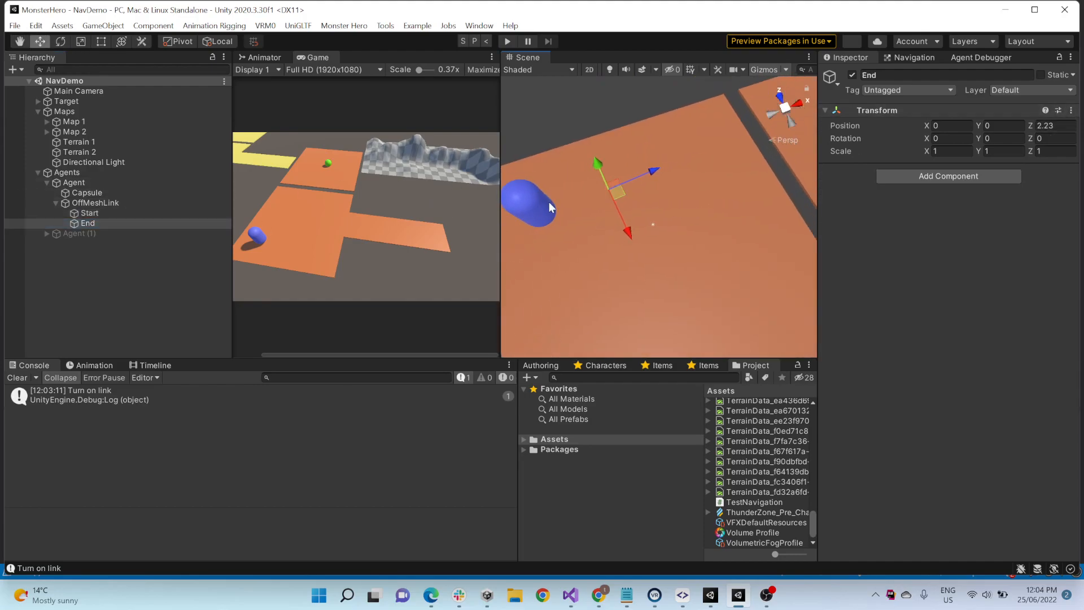
pyautogui.click(95, 203)
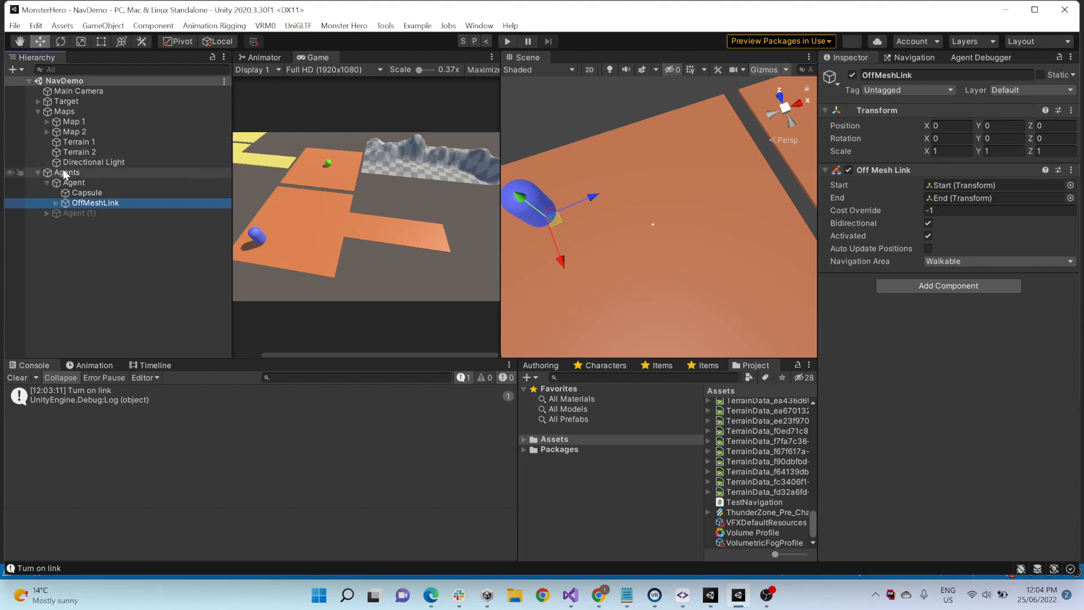
# Step: Deselect the link, collapse the Maps group and select Target
pyautogui.click(68, 172)
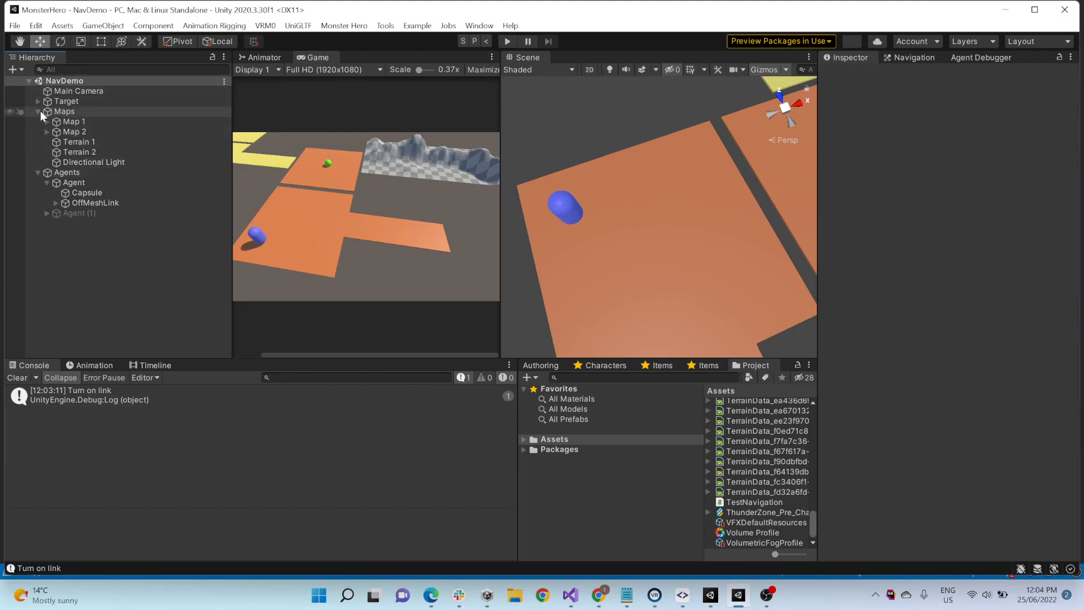
pyautogui.click(37, 111)
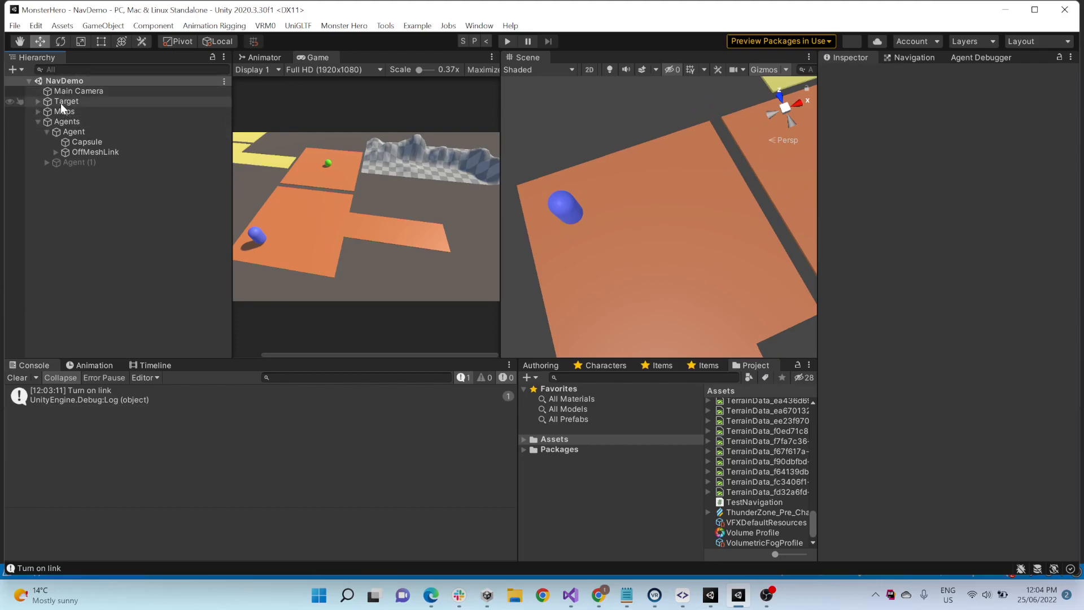
pyautogui.click(66, 101)
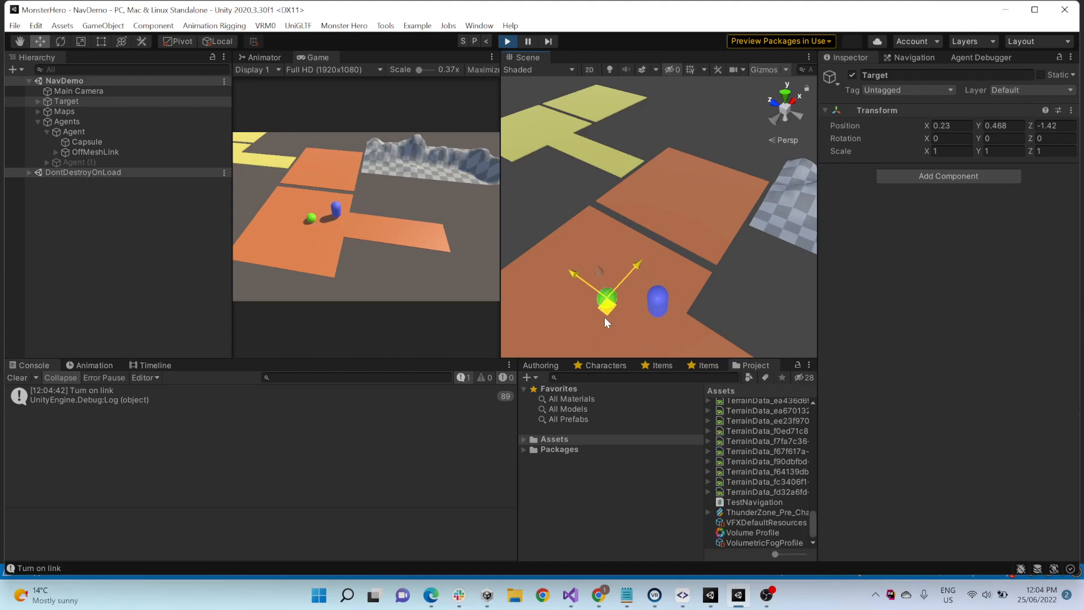
# Step: During play, drag the Target ball across the platforms onto the rugged terrain
pyautogui.moveTo(605, 301); pyautogui.dragTo(632, 221)
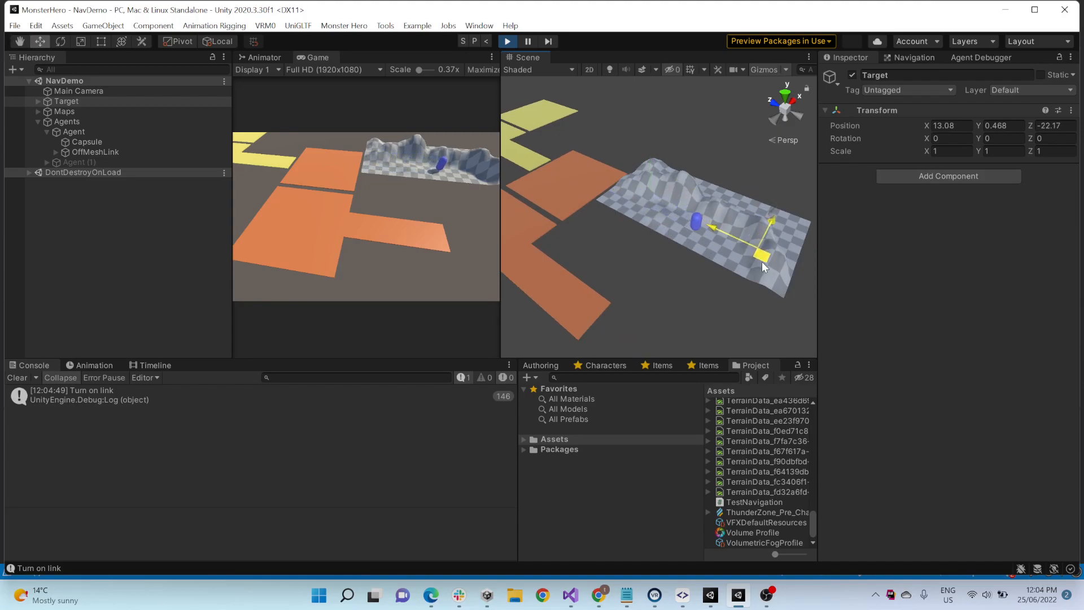
pyautogui.moveTo(760, 262); pyautogui.dragTo(664, 200)
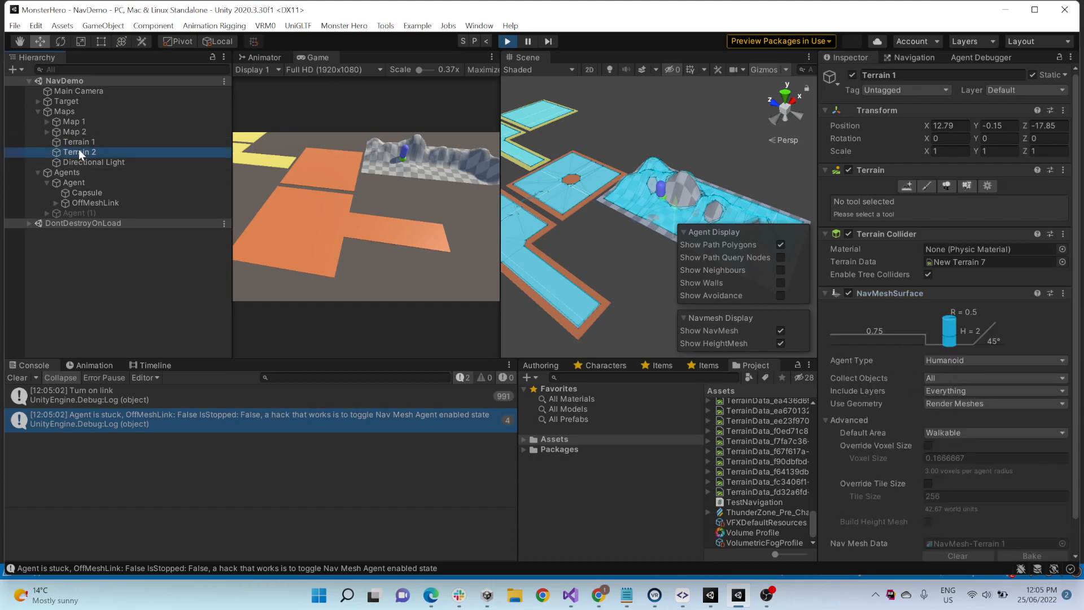
# Step: Select the four map objects, orbit to view the platforms' navmesh, then select Target
pyautogui.click(80, 152)
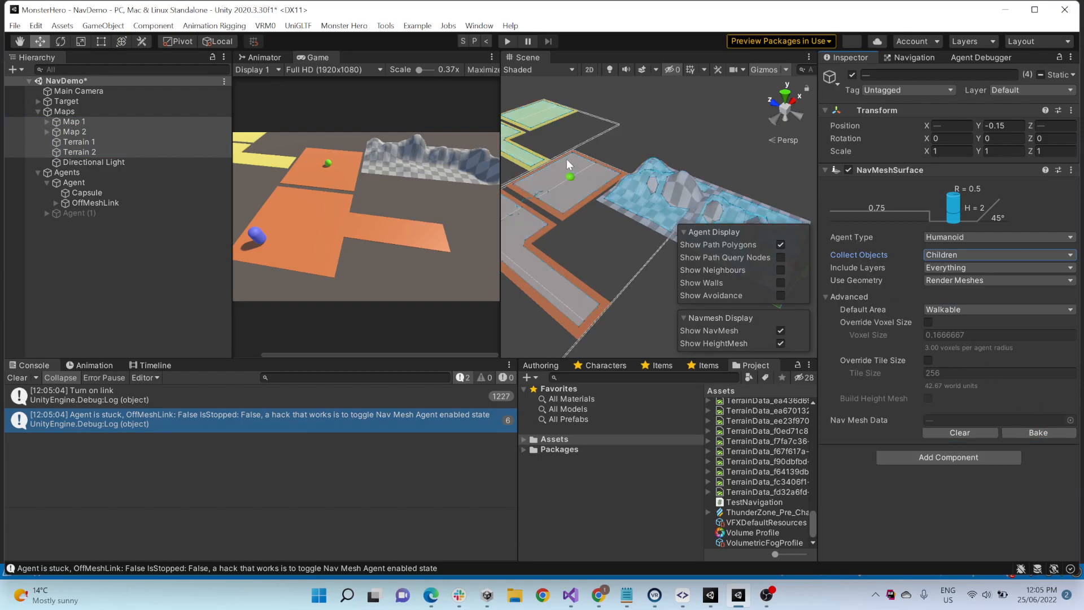
pyautogui.moveTo(569, 164); pyautogui.dragTo(617, 181)
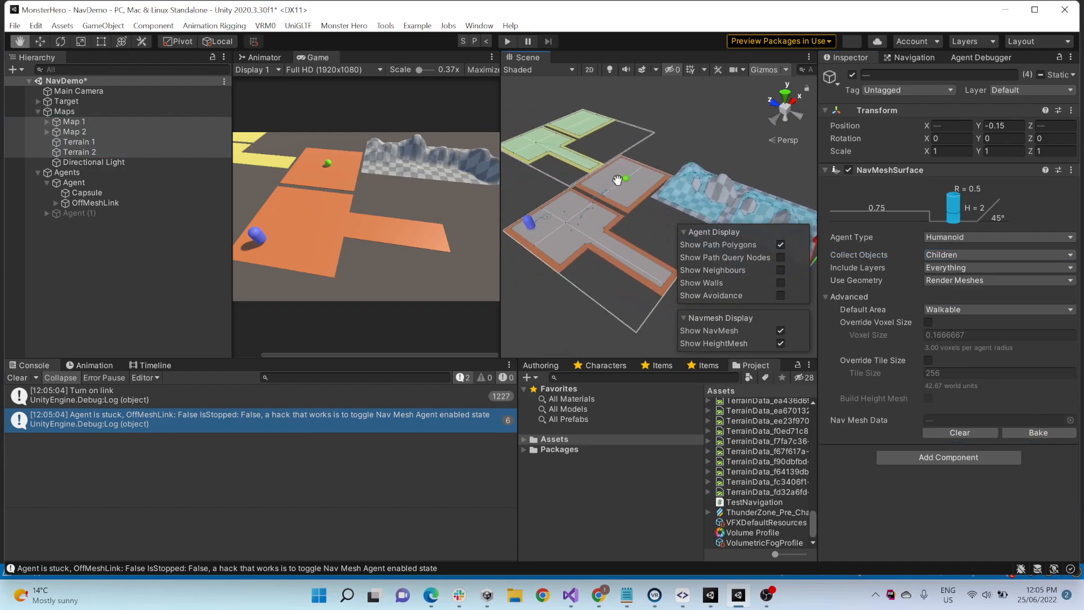
pyautogui.click(67, 101)
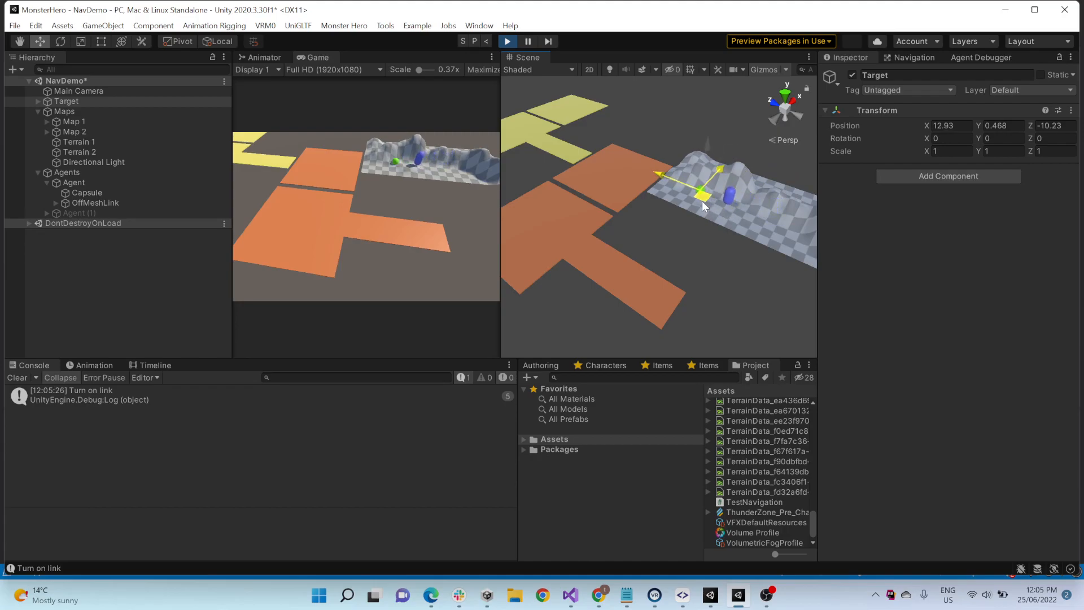
# Step: Slide the Target ball further along the rugged terrain so the agent follows
pyautogui.moveTo(700, 192); pyautogui.dragTo(743, 200)
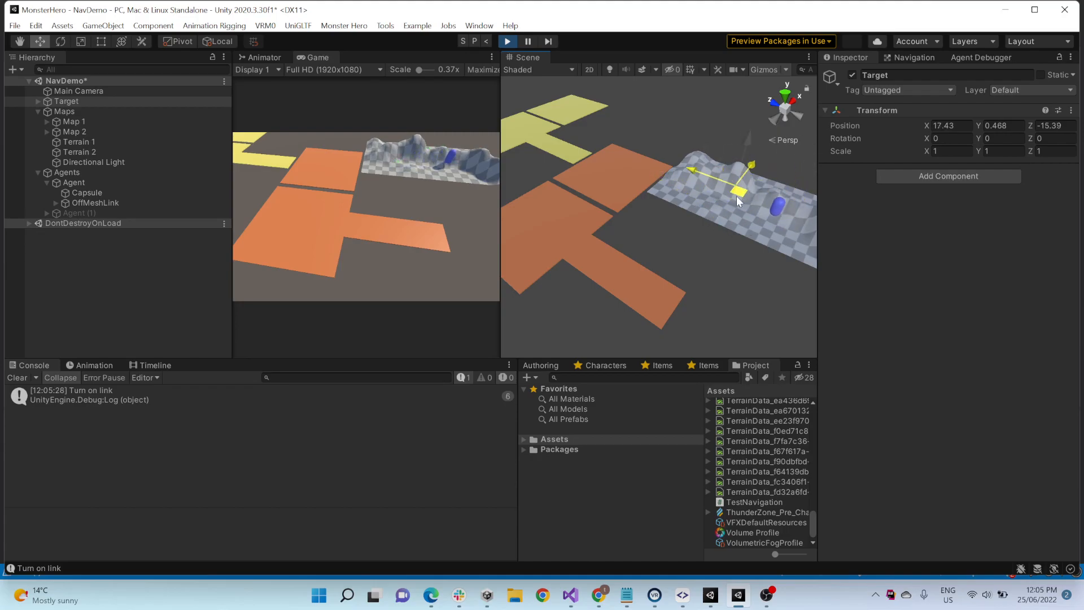
pyautogui.moveTo(739, 200); pyautogui.dragTo(712, 208)
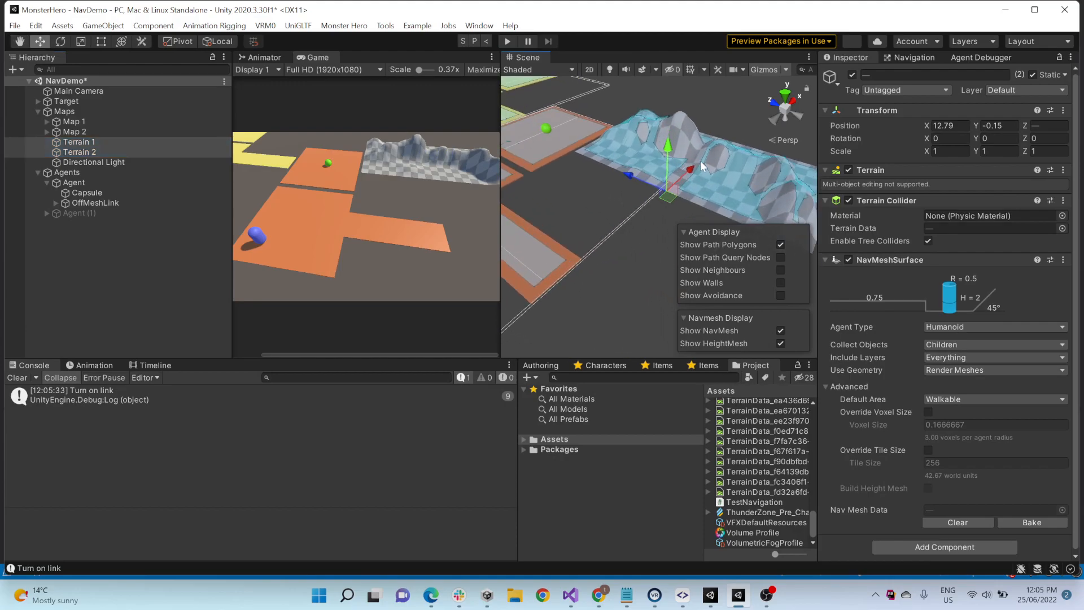
# Step: Switch the terrains' NavMeshSurface Collect Objects from Children to Volume, then to All
pyautogui.click(995, 345)
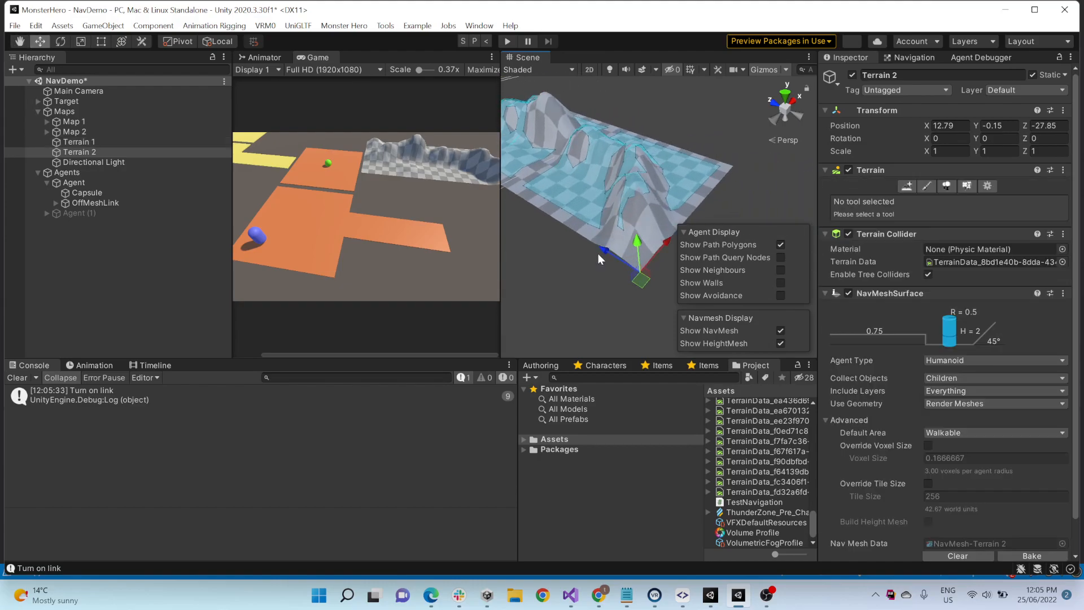
pyautogui.moveTo(598, 258); pyautogui.dragTo(549, 166)
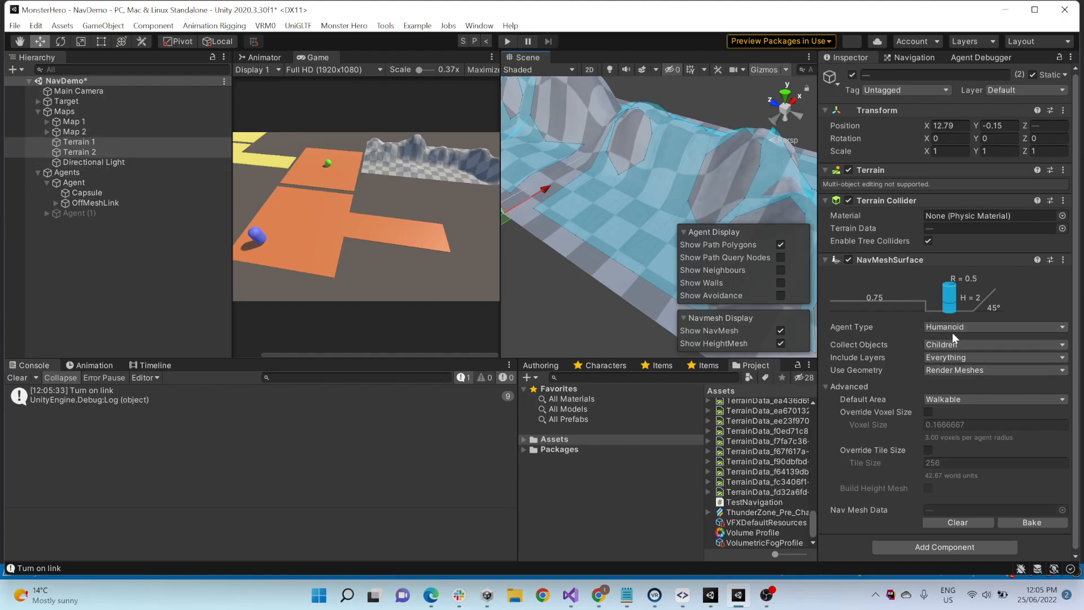
pyautogui.click(995, 344)
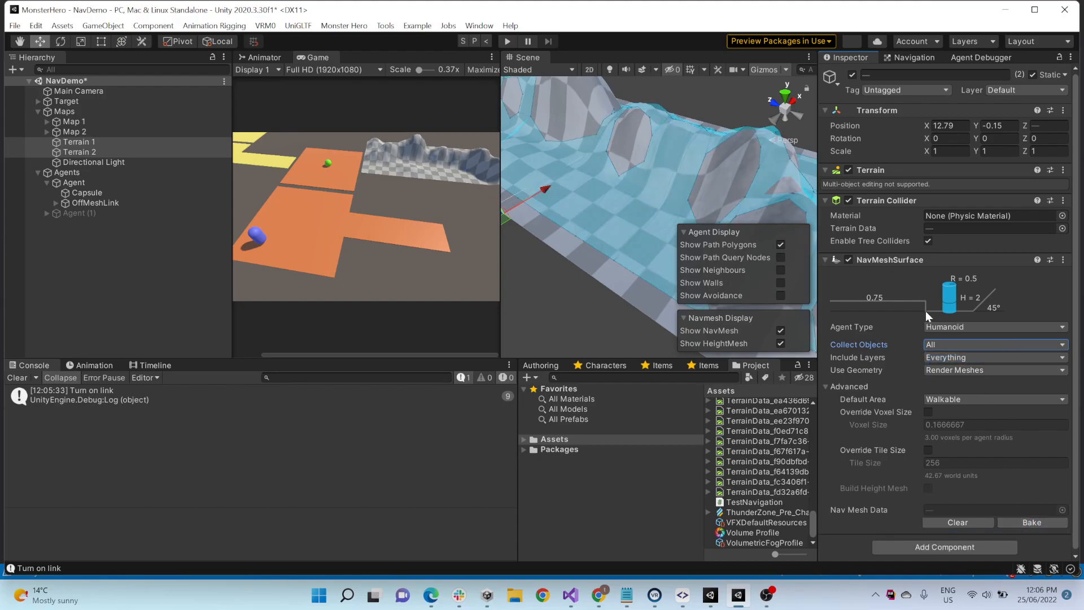
pyautogui.click(994, 344)
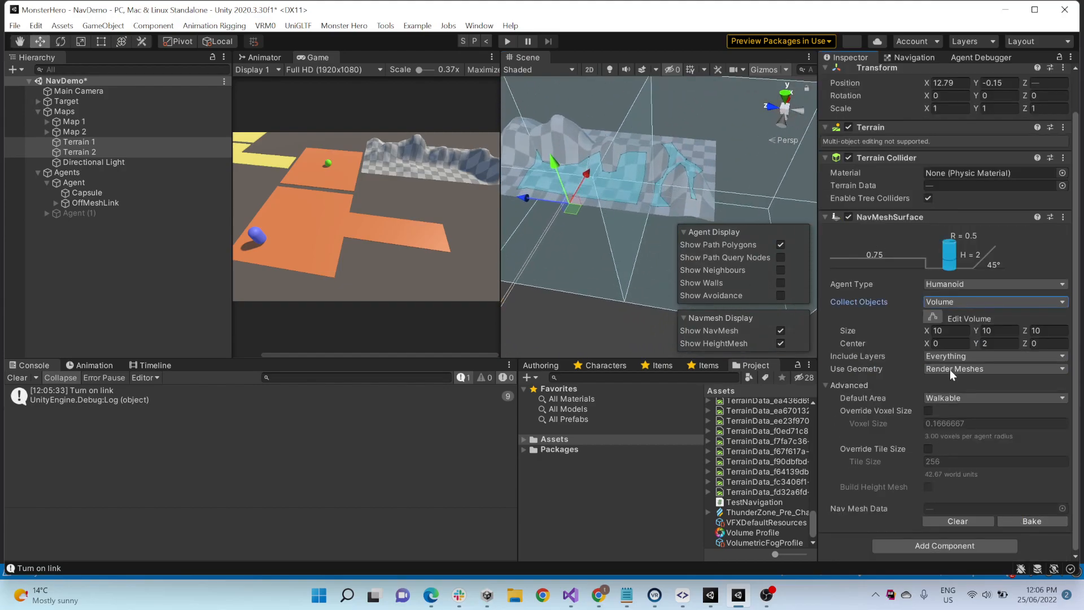
pyautogui.click(995, 301)
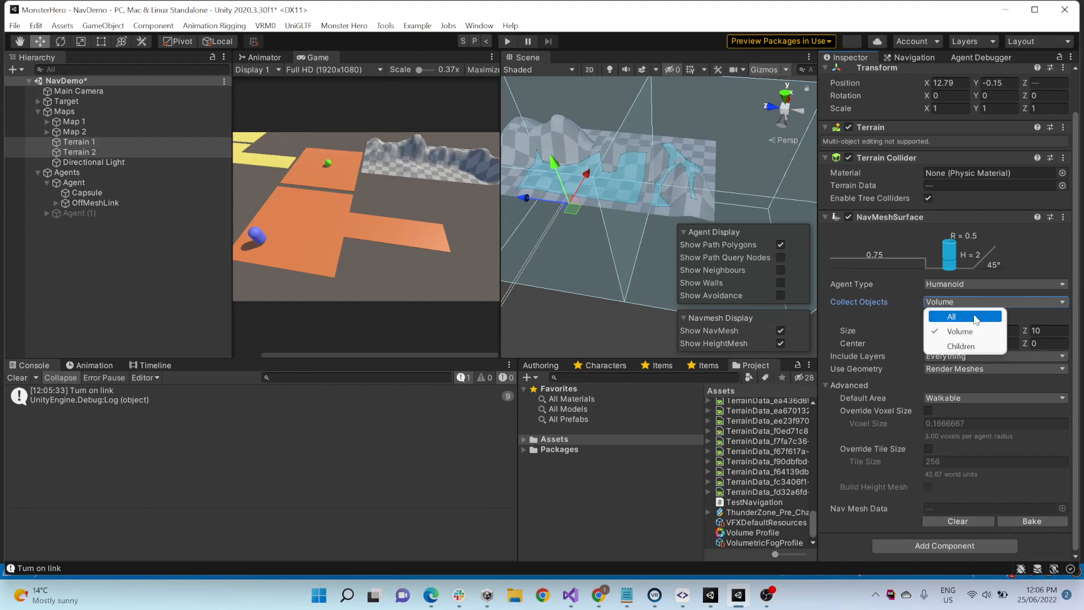
pyautogui.click(951, 316)
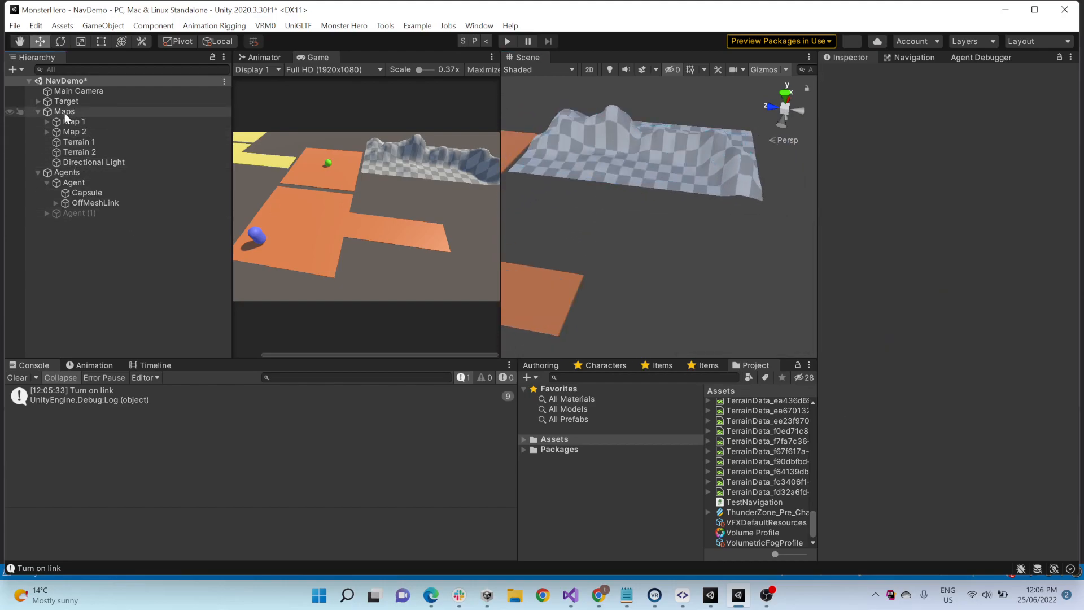
# Step: Collapse Maps, clear the Console, and open the Agent's TestNavigation script
pyautogui.click(66, 101)
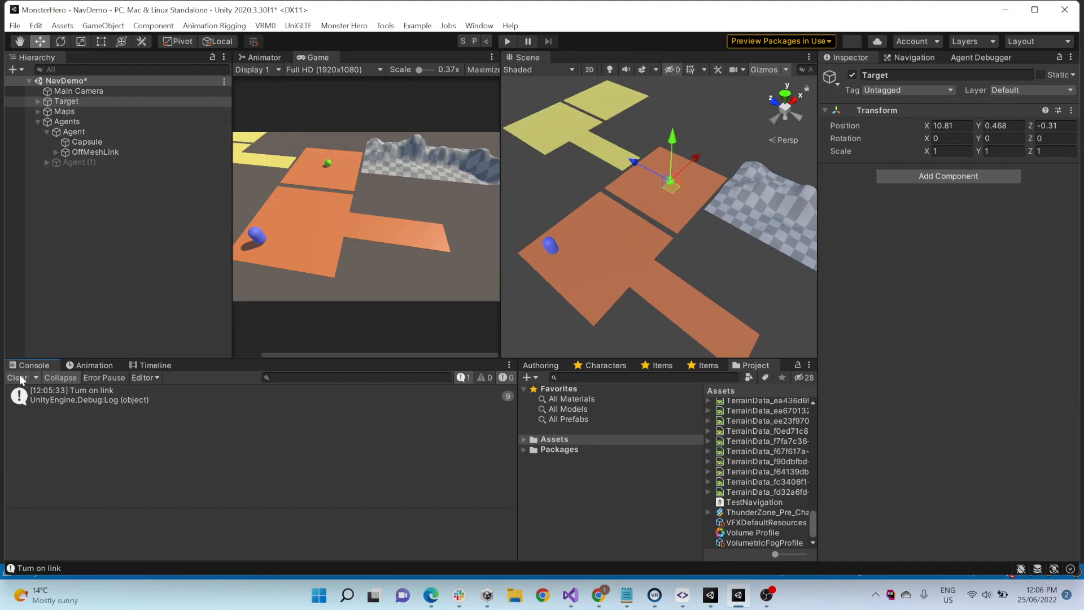
pyautogui.click(74, 131)
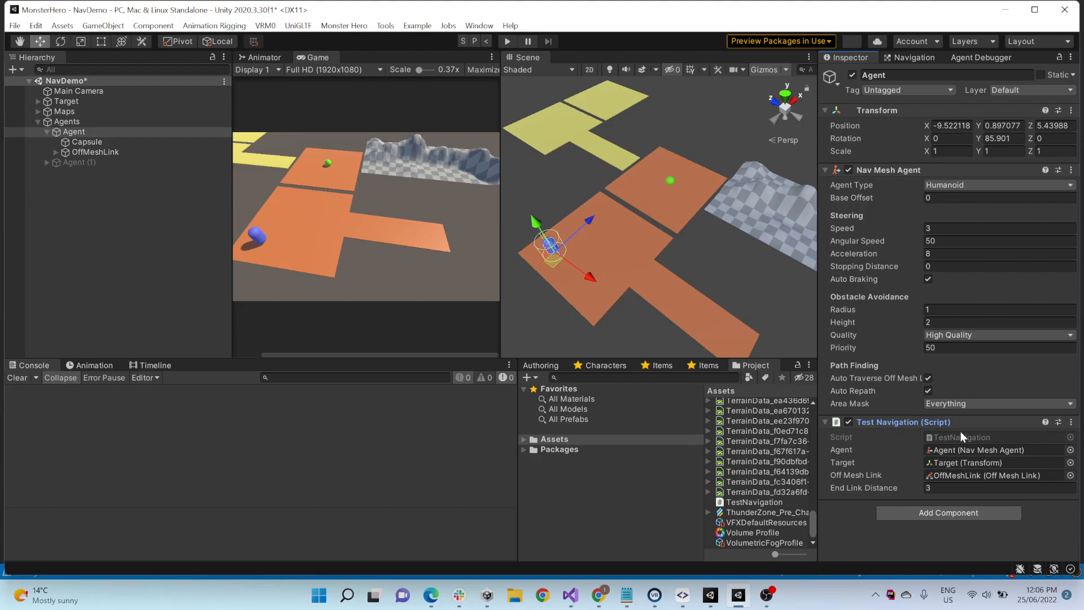
pyautogui.moveTo(972, 444)
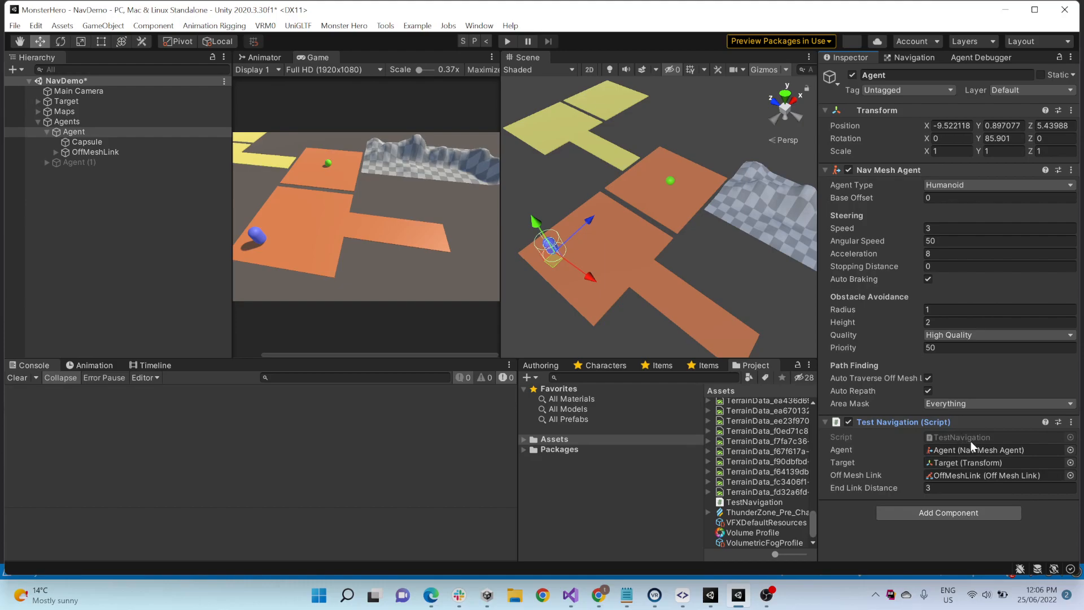
pyautogui.click(996, 462)
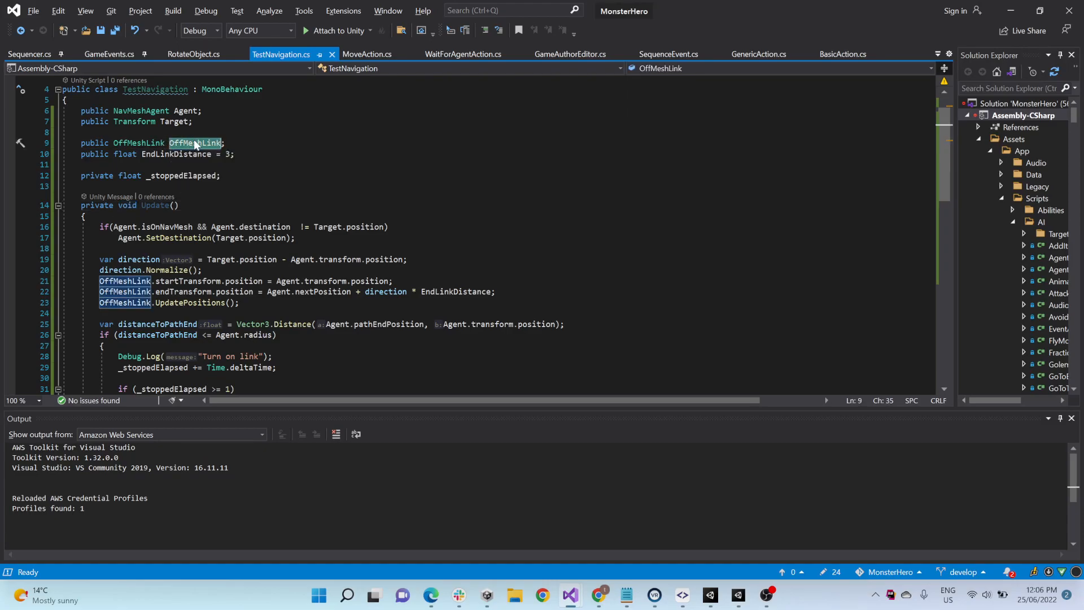
# Step: Scroll TestNavigation.cs to Update() and highlight the OffMeshLink references
pyautogui.scroll(-3)
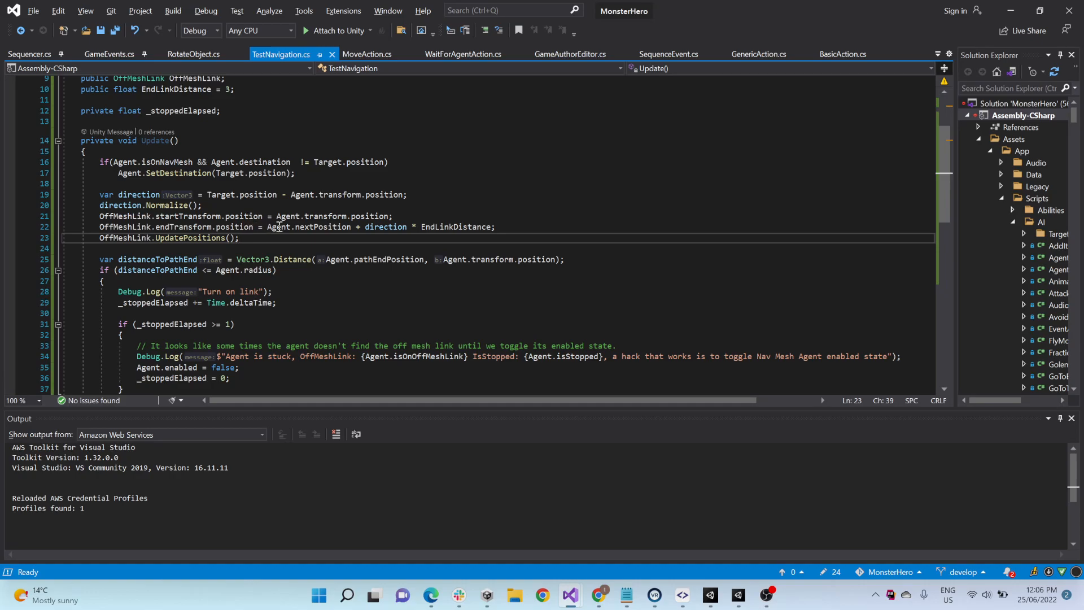
pyautogui.moveTo(425, 238)
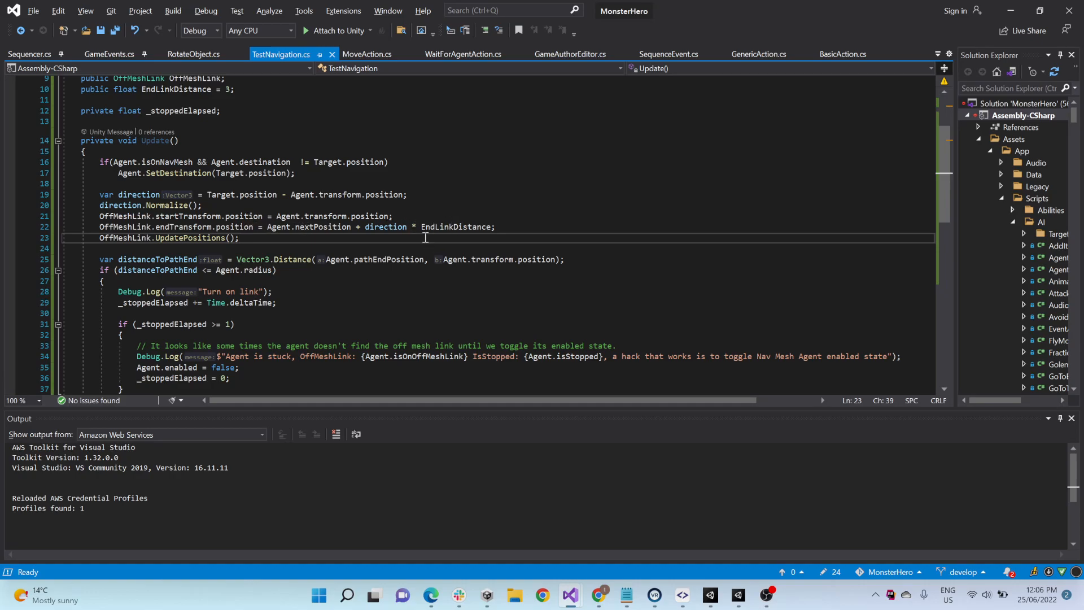
pyautogui.moveTo(1009, 10)
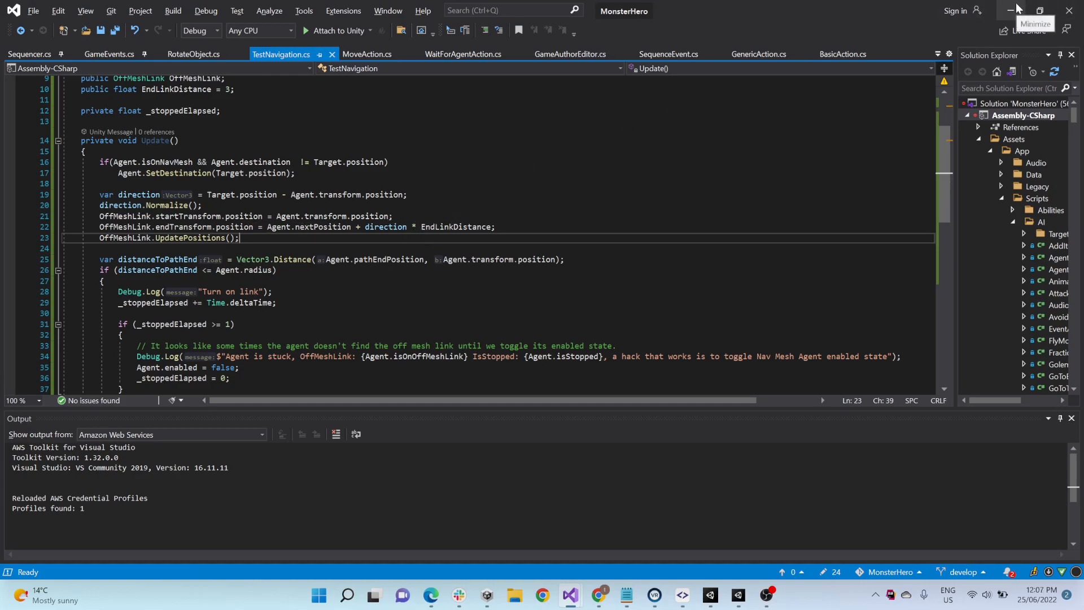
pyautogui.doubleClick(160, 238)
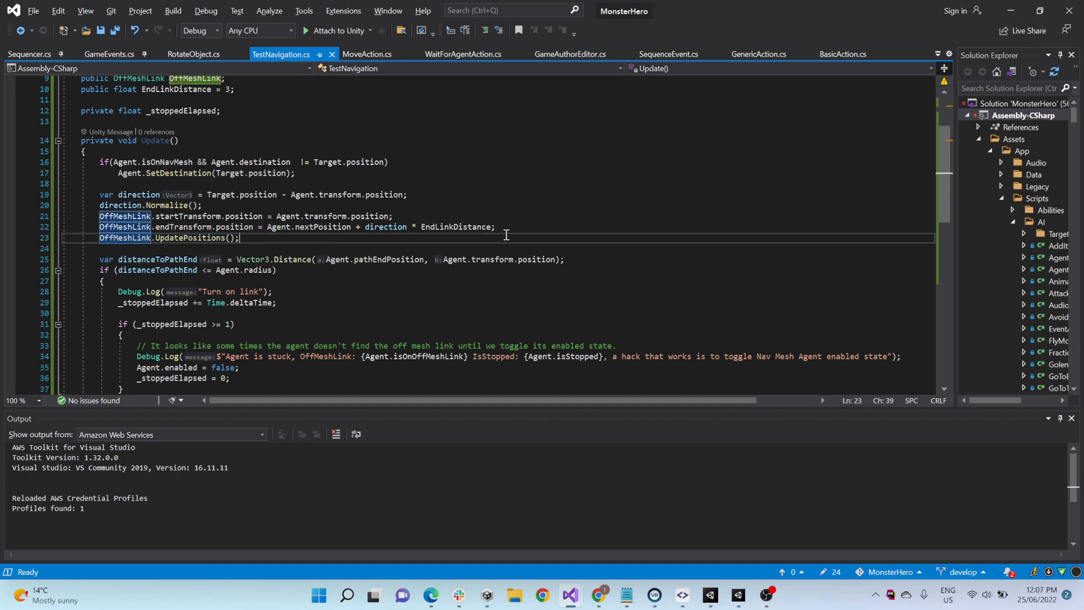
pyautogui.doubleClick(190, 238)
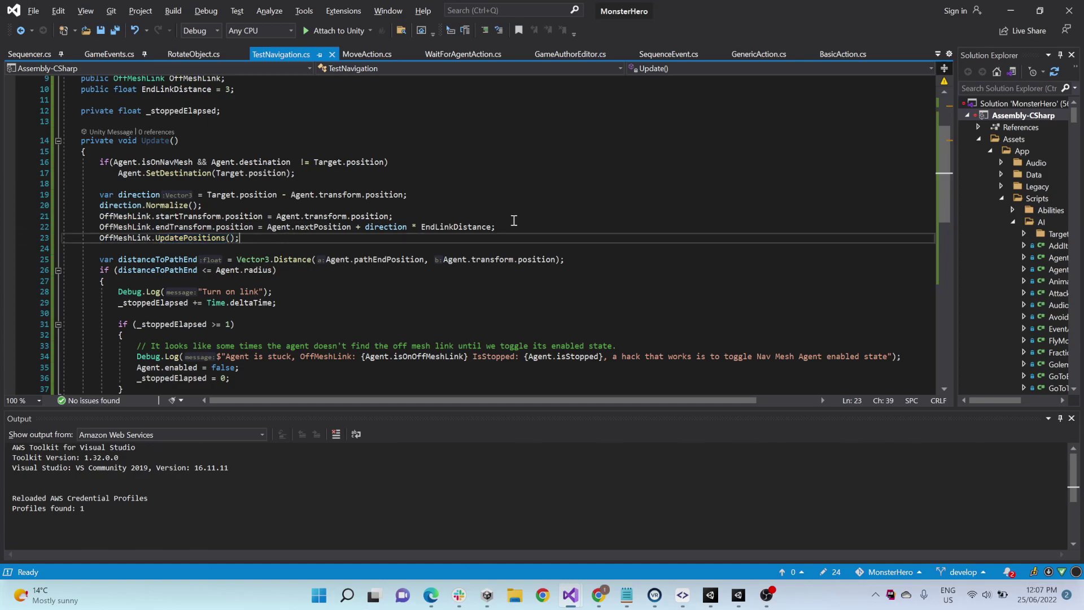
pyautogui.doubleClick(455, 226)
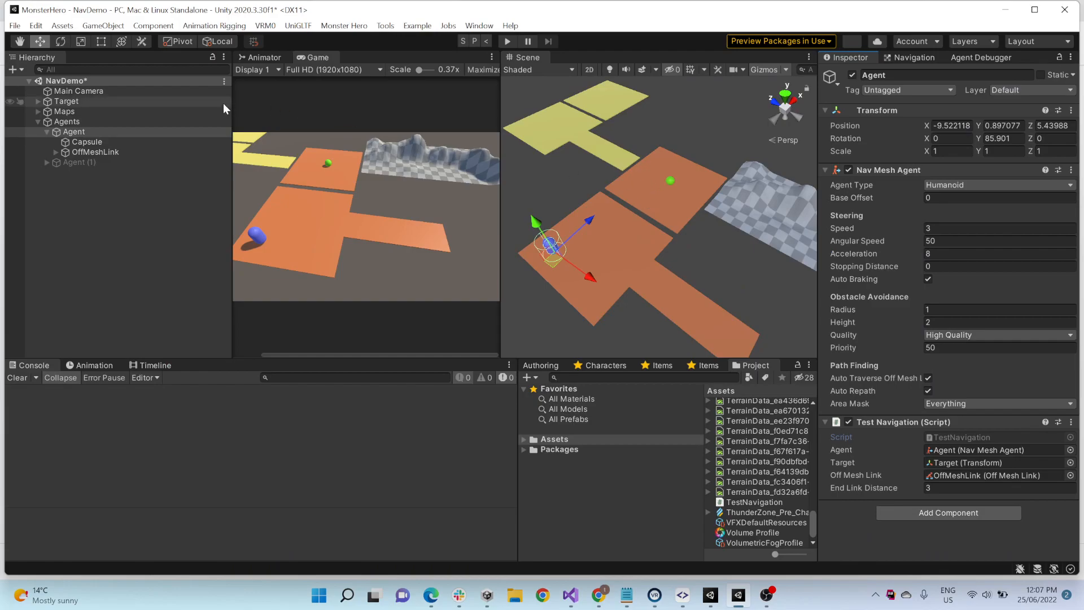
# Step: Inspect the Agent during play and pick the Target to reposition it
pyautogui.click(67, 101)
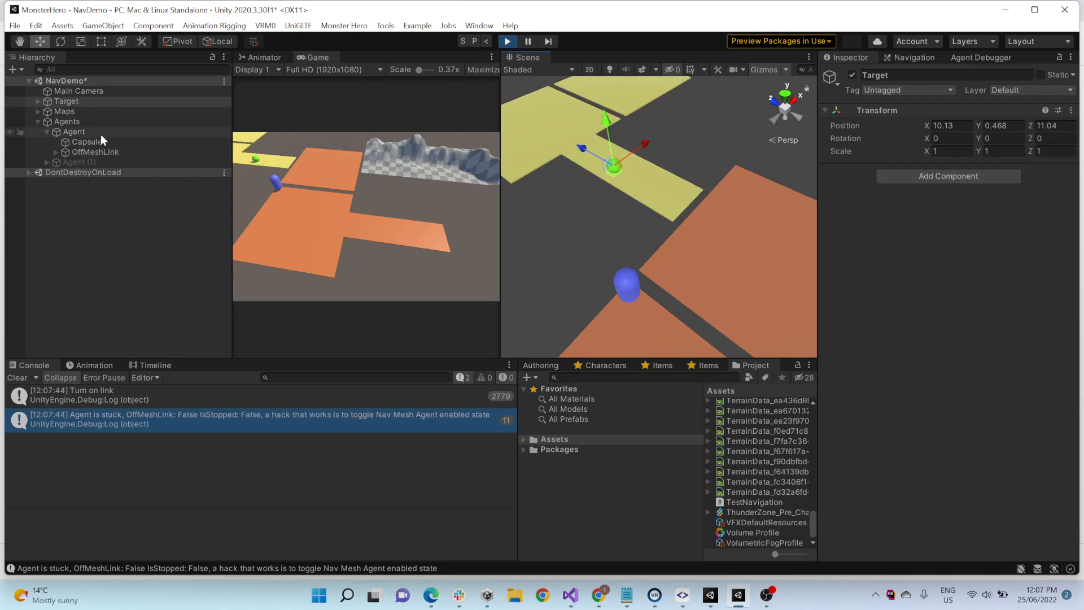
pyautogui.click(74, 131)
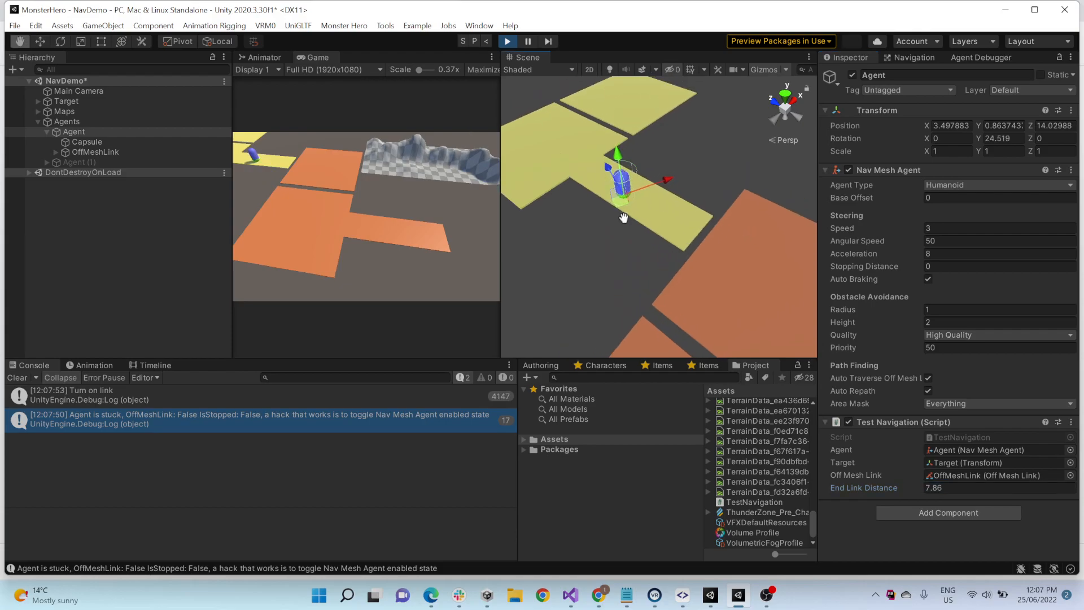
pyautogui.click(66, 101)
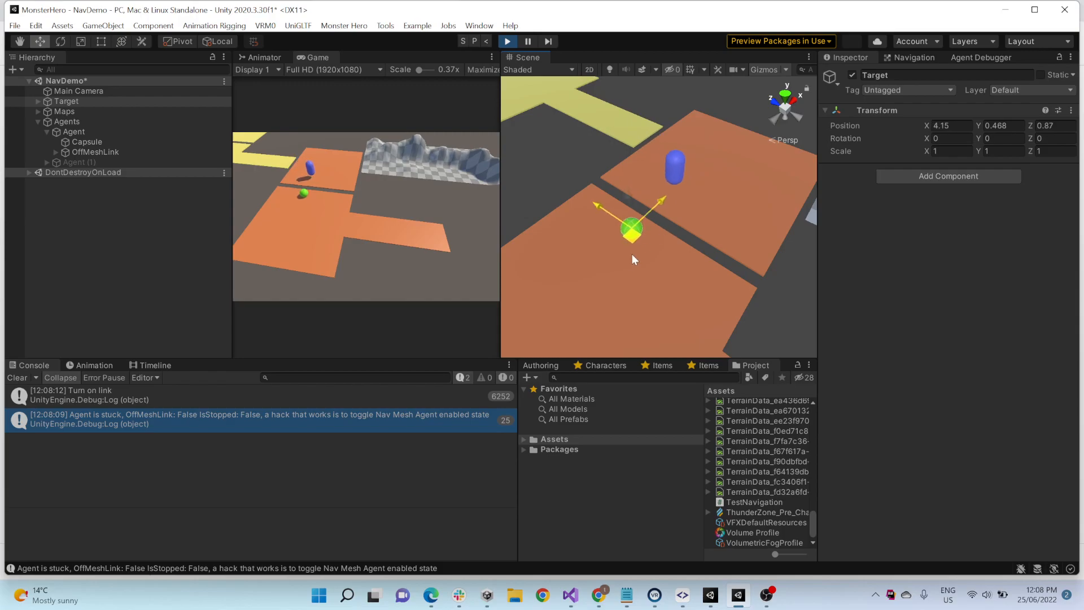
# Step: Set the Agent's Test Navigation End Link Distance to 2
pyautogui.click(74, 131)
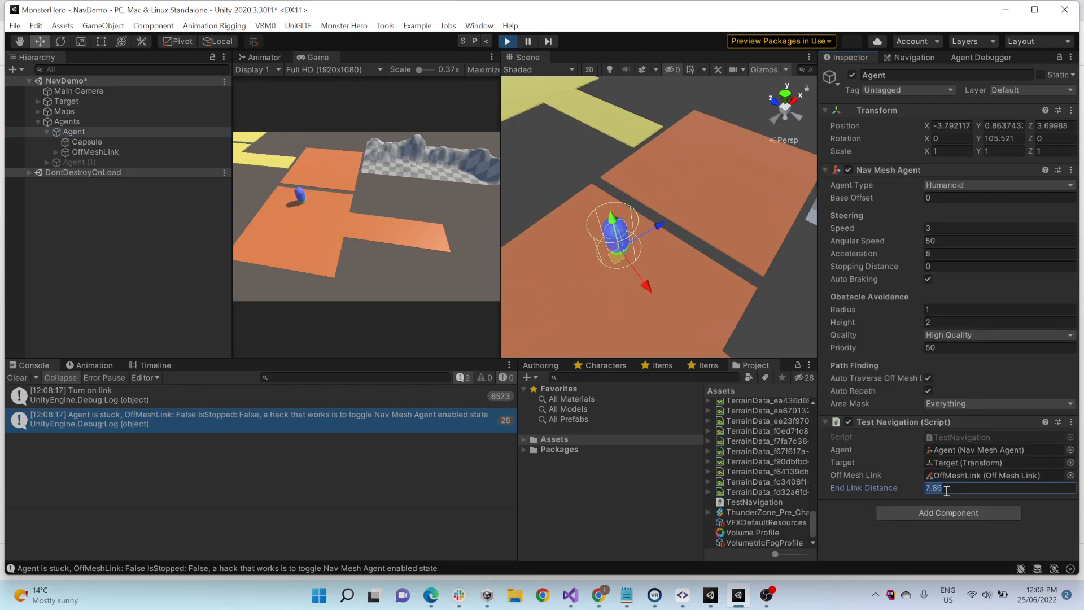
pyautogui.write('2')
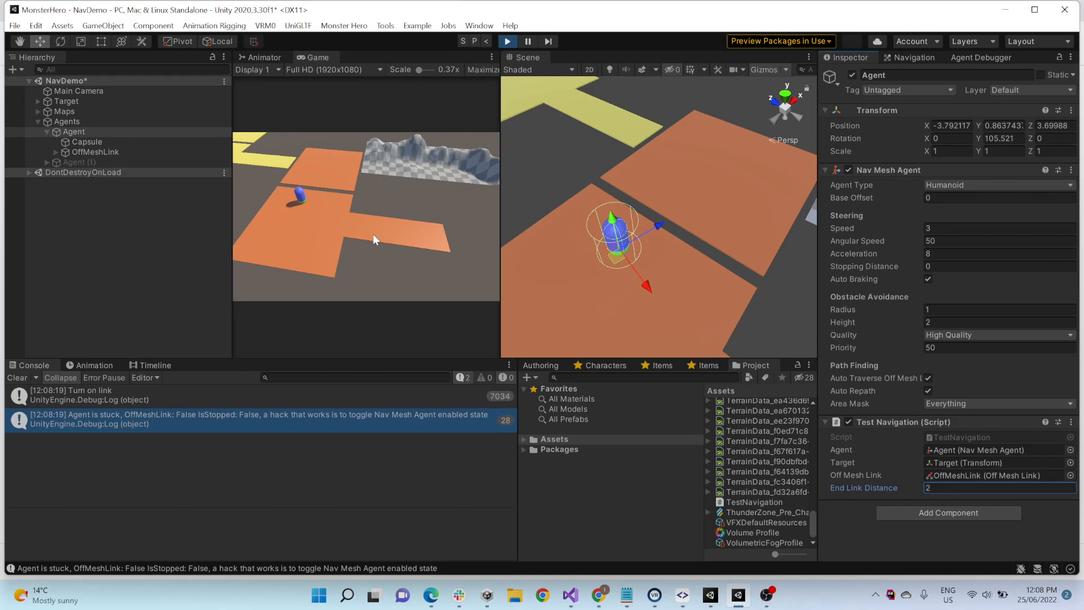
pyautogui.click(66, 101)
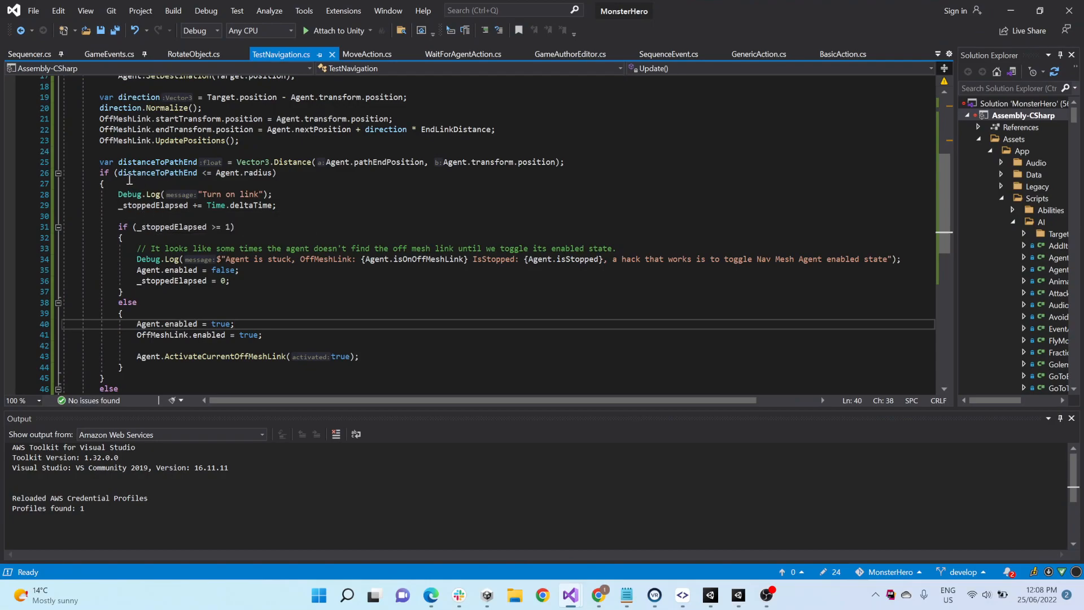
# Step: Inspect the distanceToPathEnd check inside TestNavigation.cs Update()
pyautogui.doubleClick(157, 172)
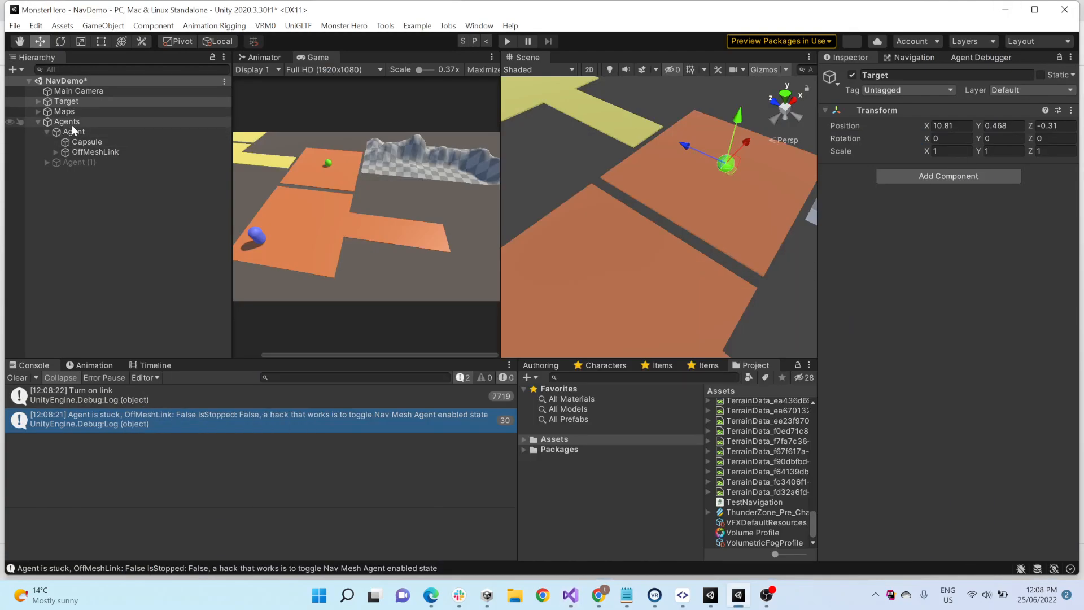
# Step: Select the Agent to see End Link Distance back at 3
pyautogui.click(74, 131)
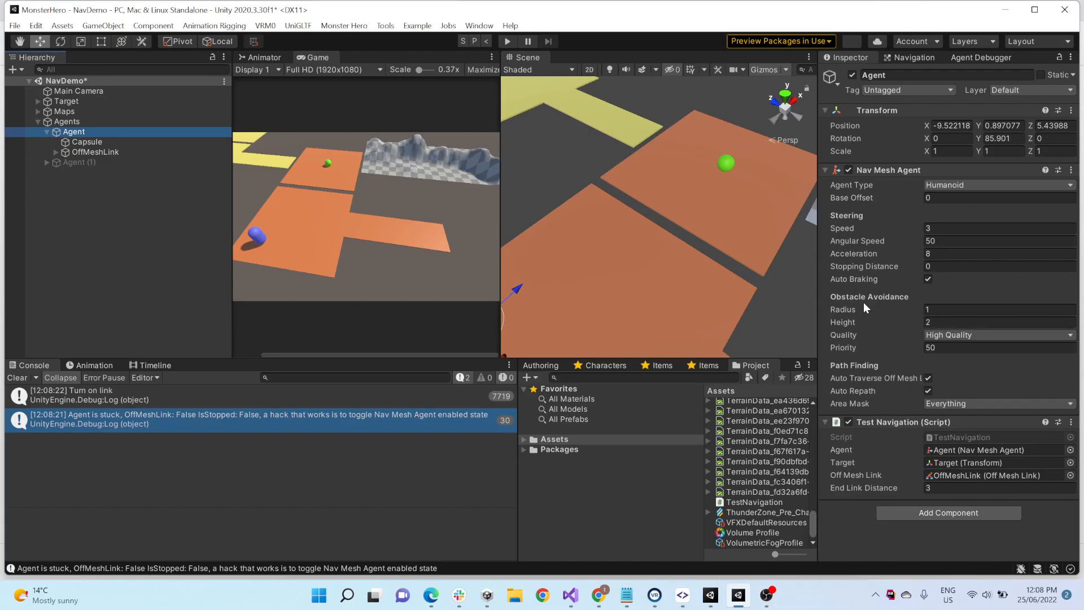
pyautogui.moveTo(952, 294)
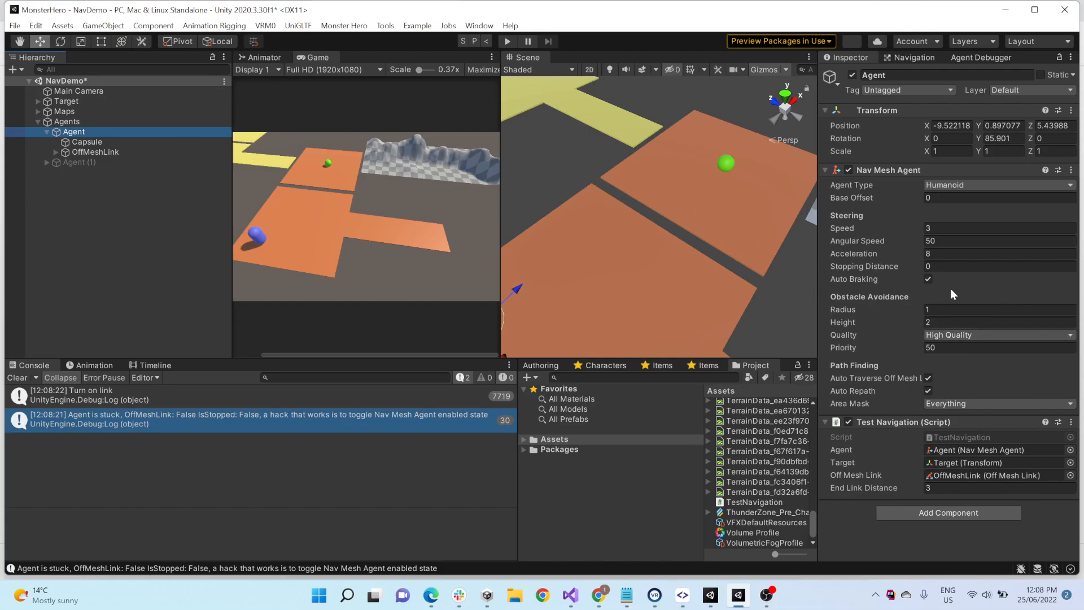
pyautogui.moveTo(940, 298)
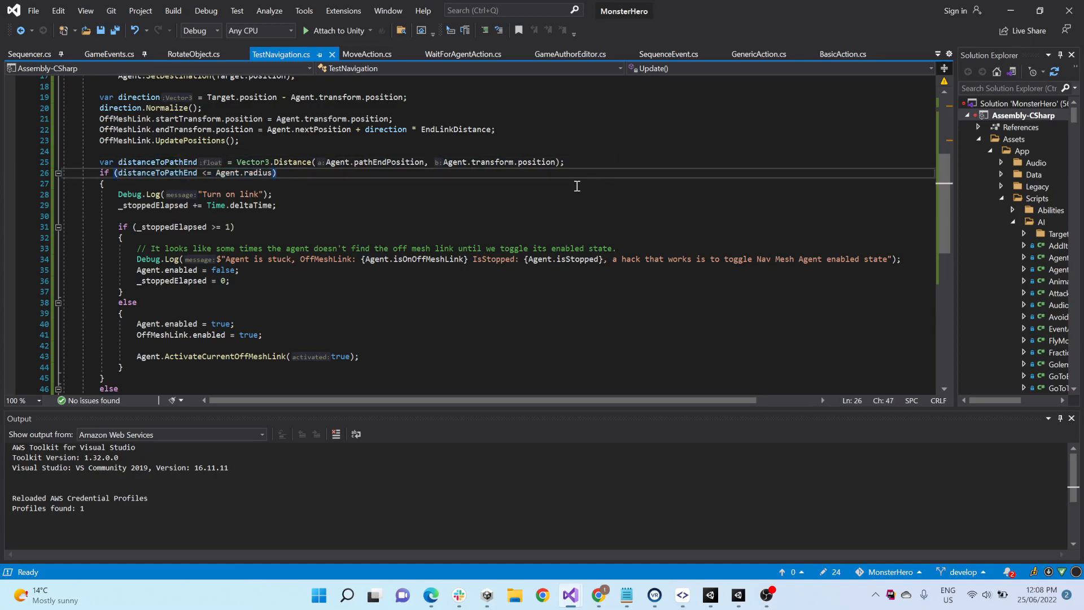
pyautogui.write('// agent has stopped')
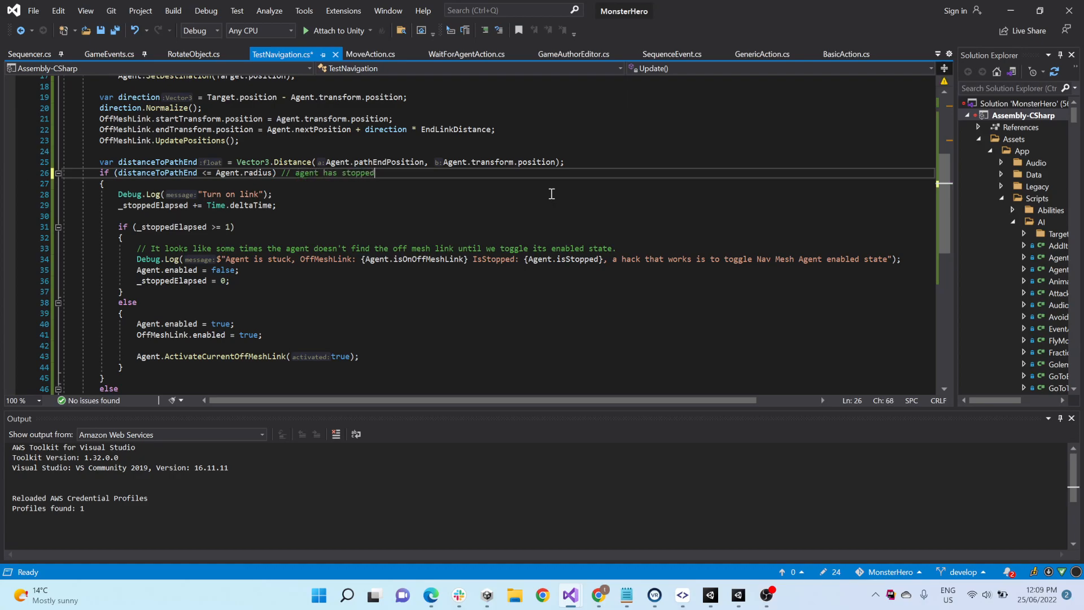
pyautogui.write("/ can't go fo")
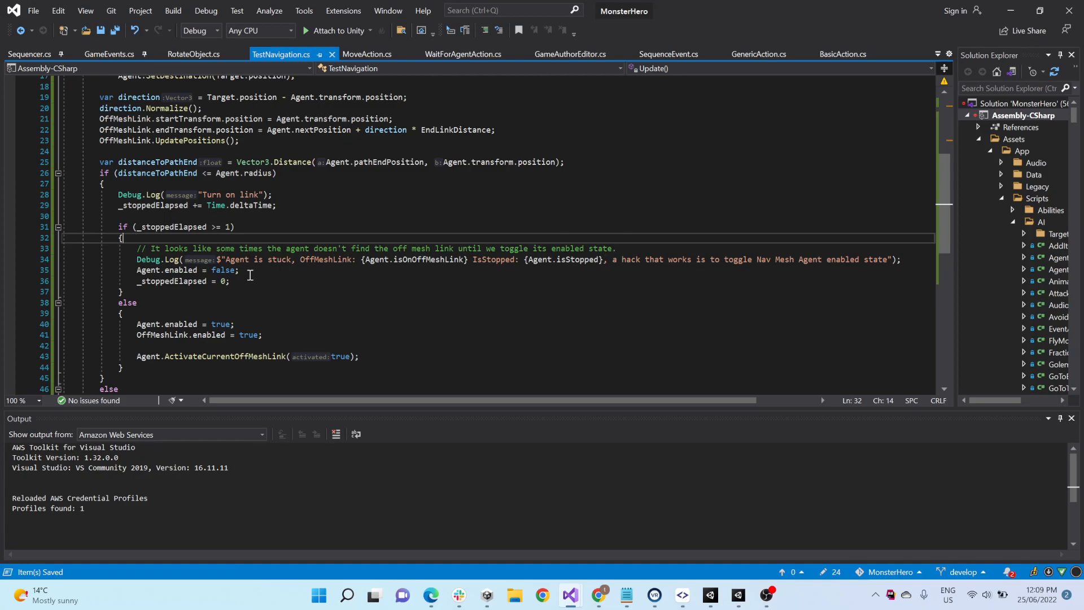
pyautogui.scroll(-3)
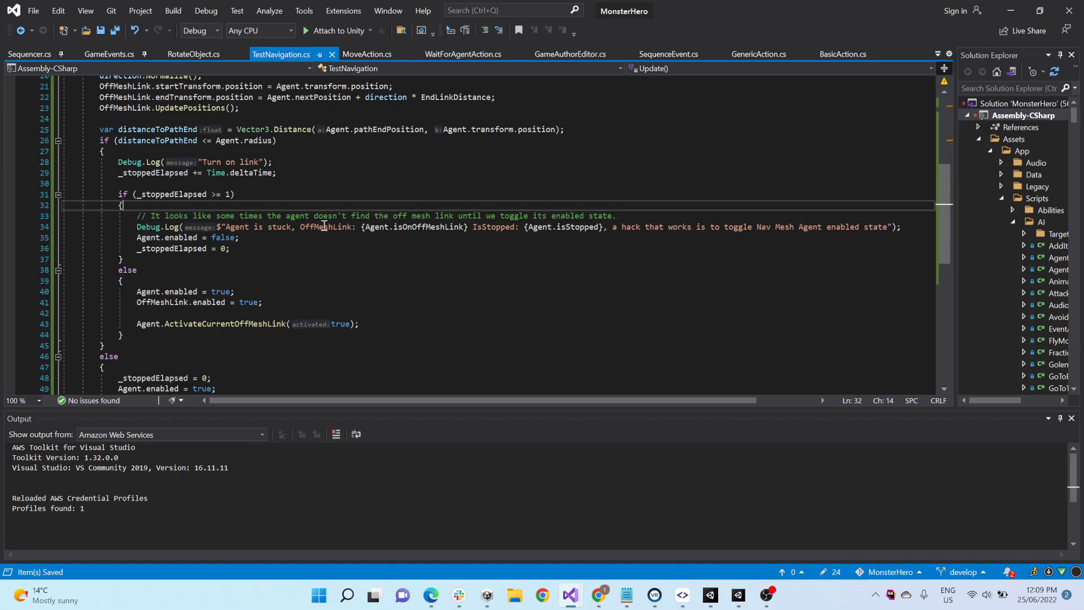
pyautogui.click(270, 280)
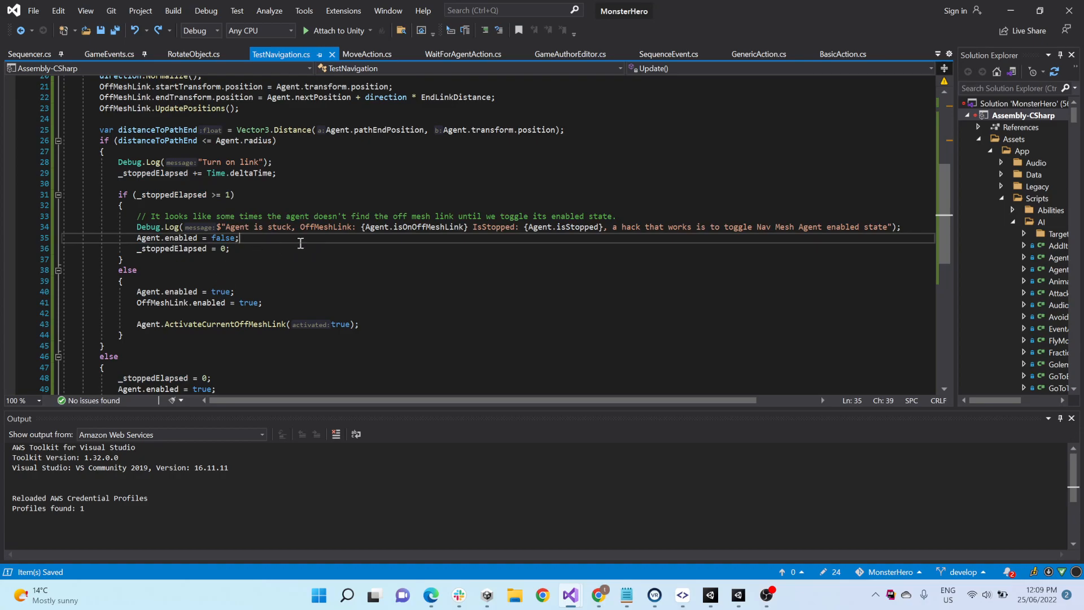
pyautogui.moveTo(282, 226)
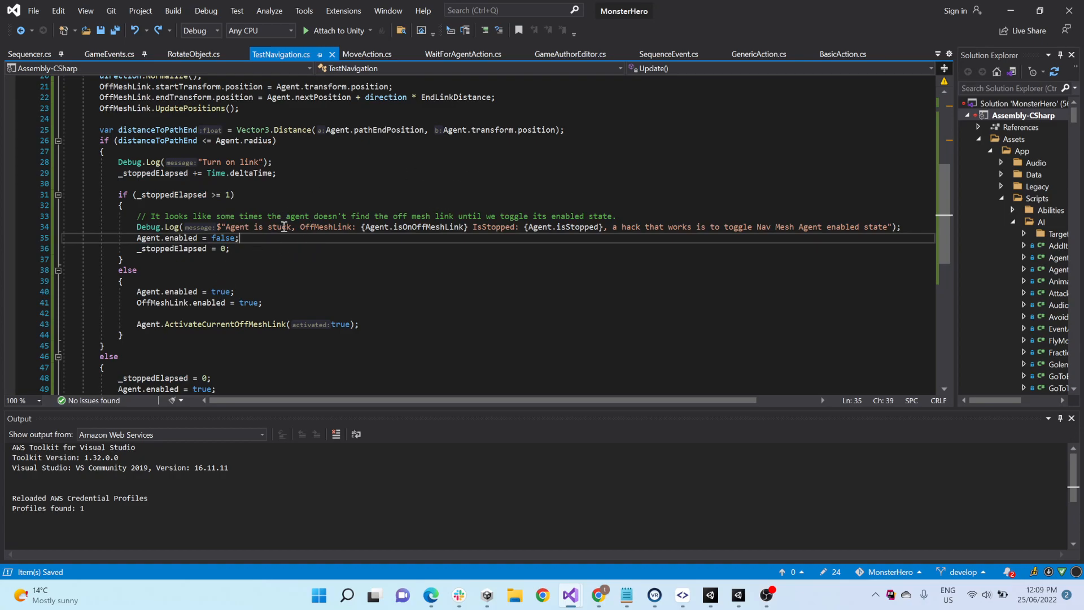
pyautogui.moveTo(338, 205)
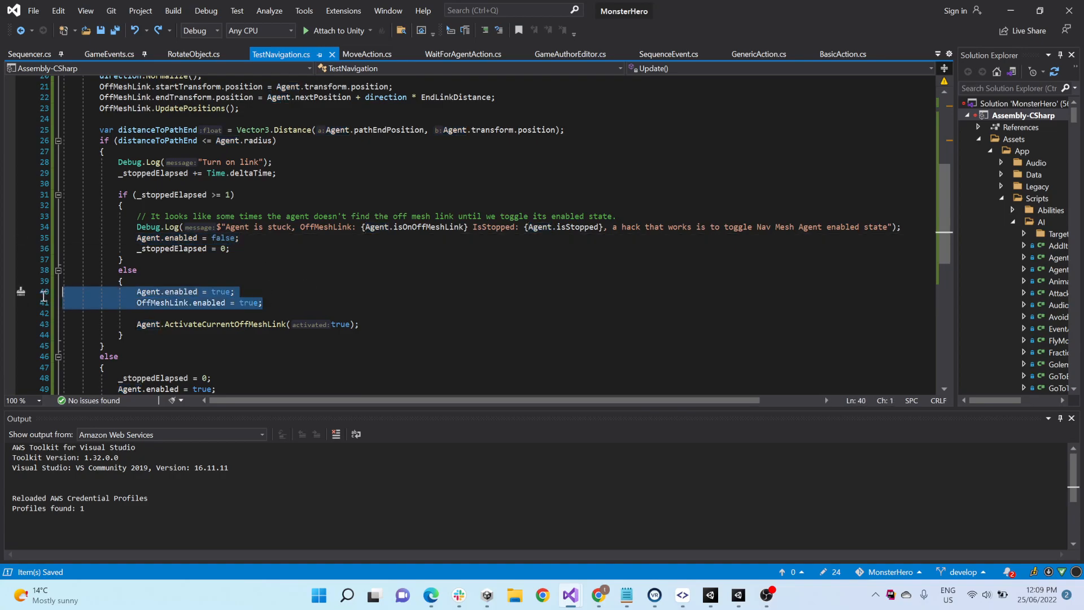
pyautogui.click(184, 313)
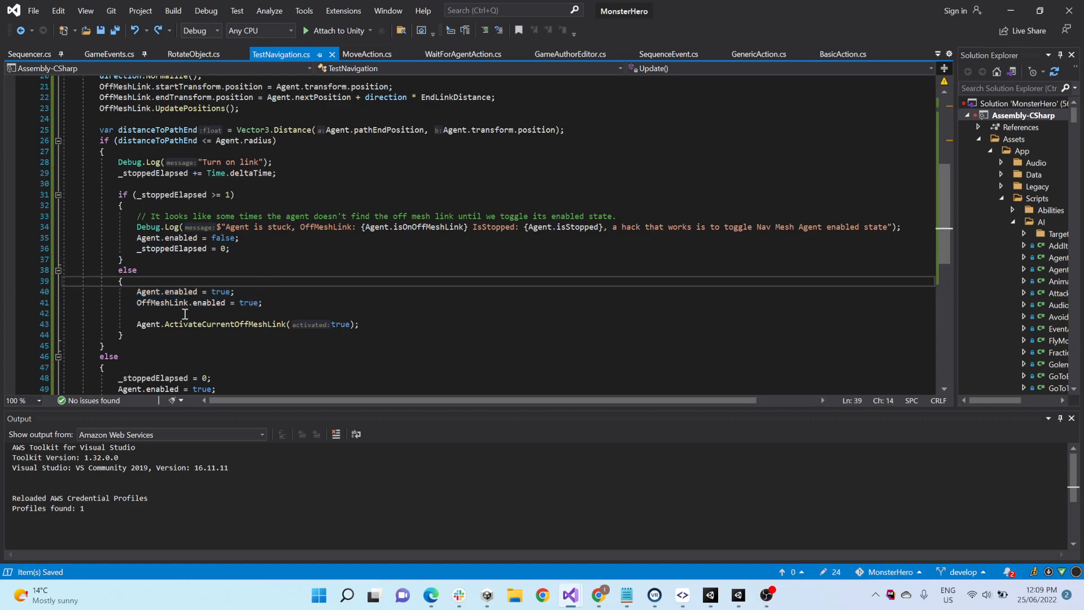
pyautogui.click(187, 313)
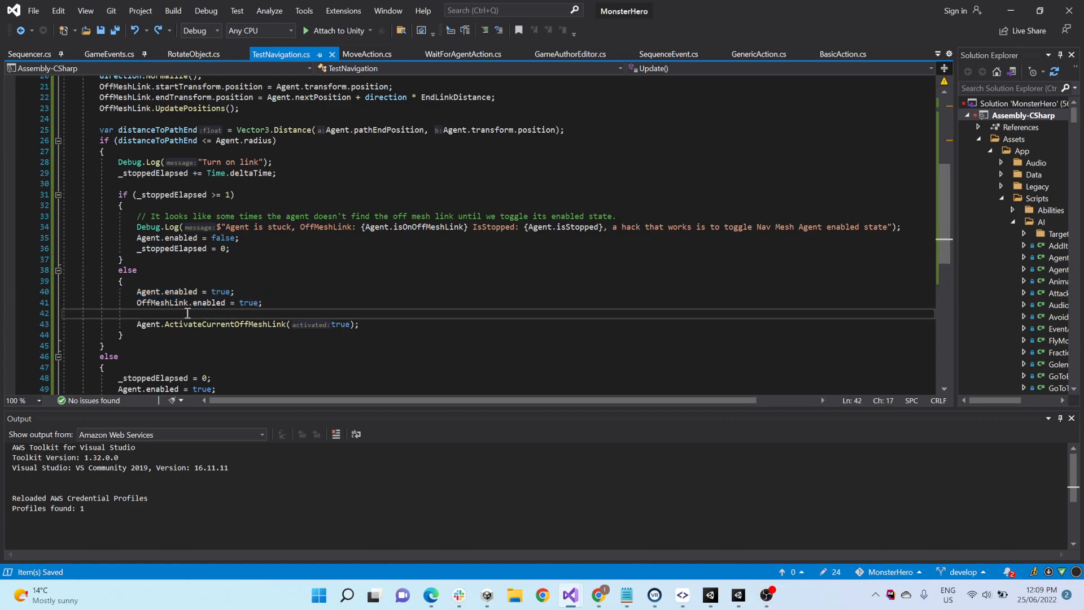
pyautogui.click(262, 302)
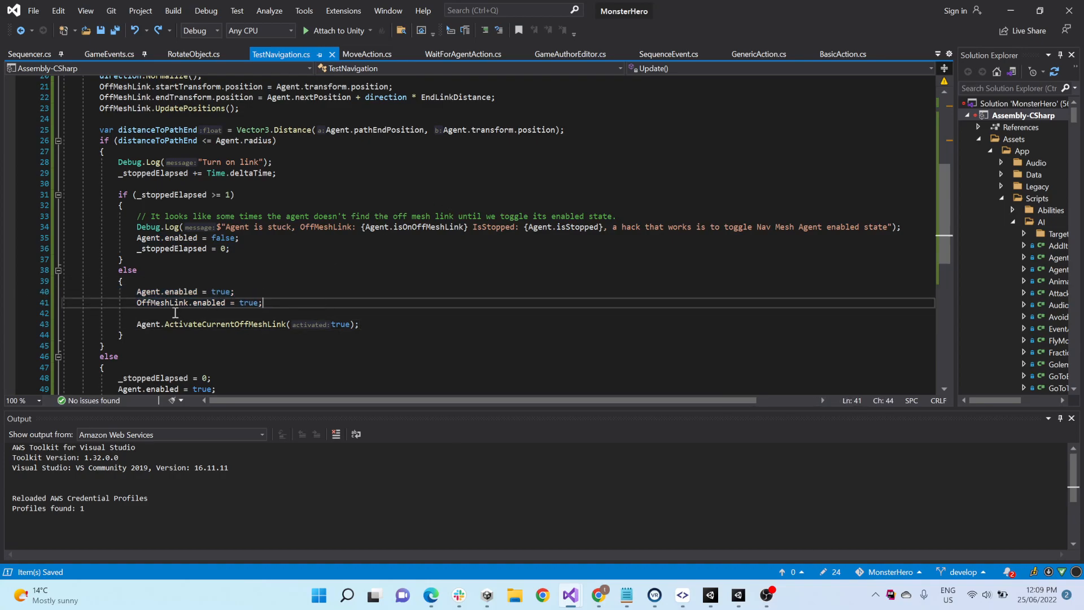
pyautogui.click(154, 303)
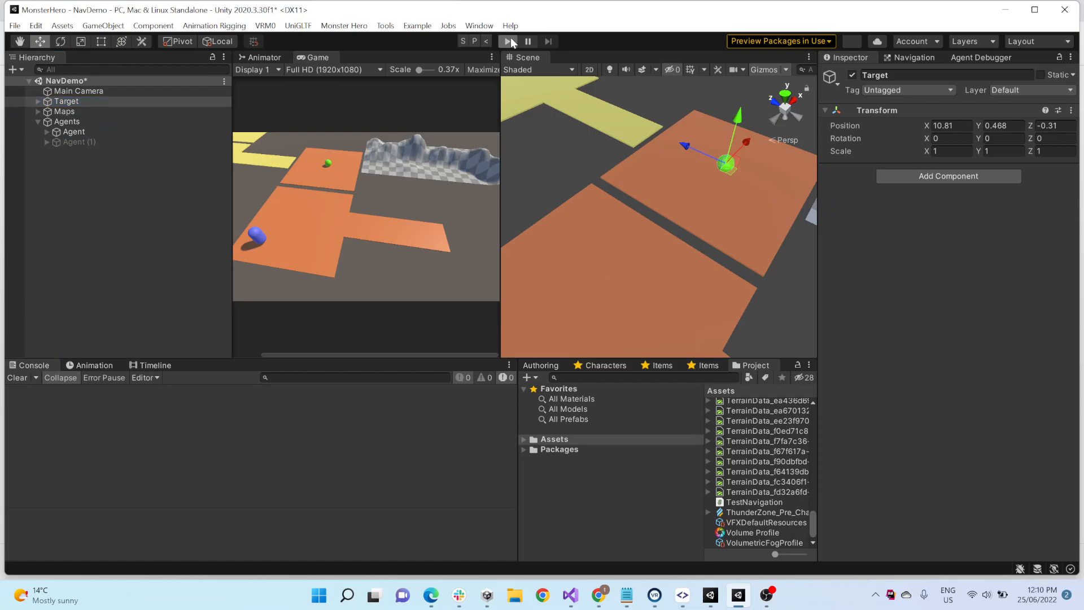
# Step: Run NavDemo and drag the Target back and forth across the yellow platforms
pyautogui.click(73, 132)
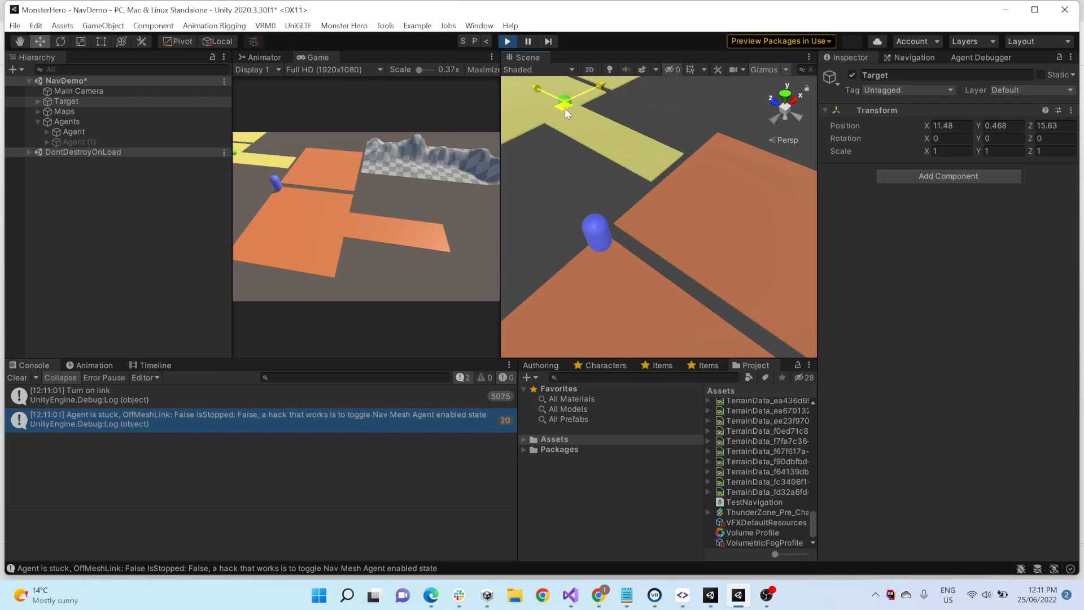
pyautogui.moveTo(563, 101); pyautogui.dragTo(606, 145)
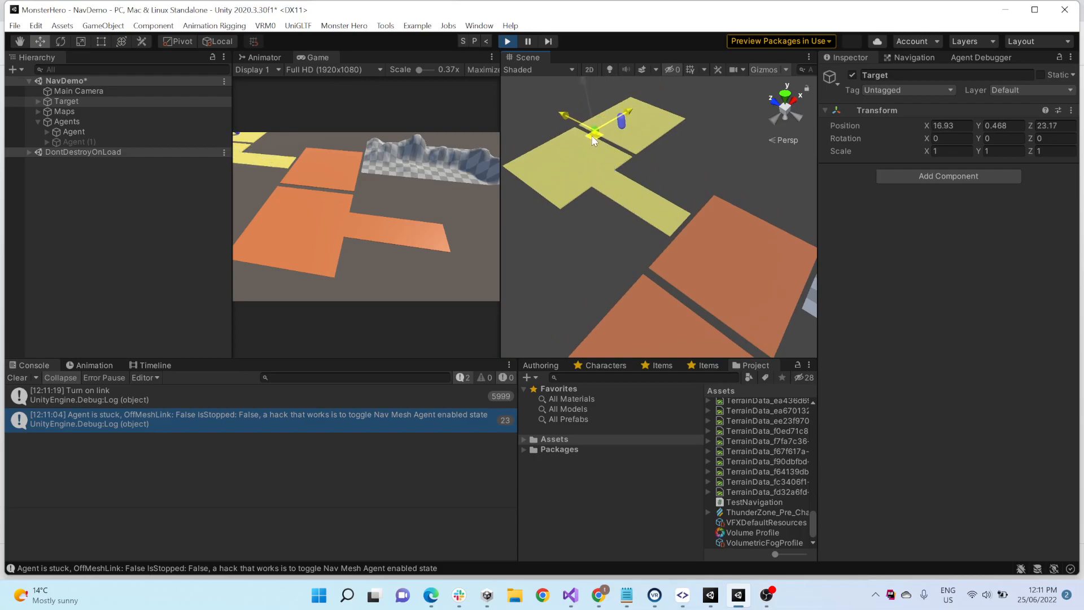
pyautogui.moveTo(593, 133); pyautogui.dragTo(617, 187)
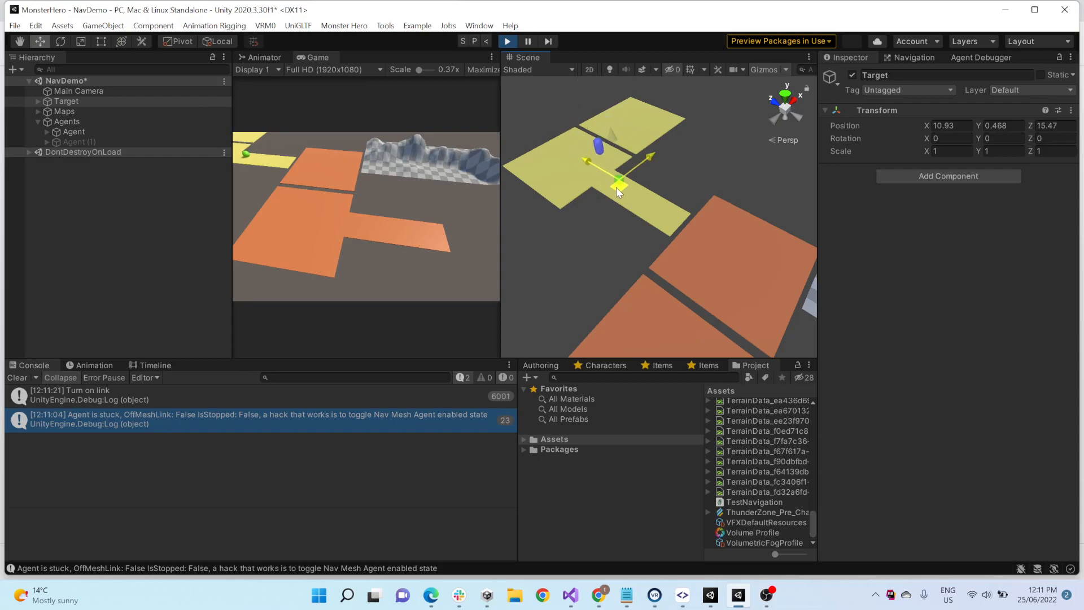